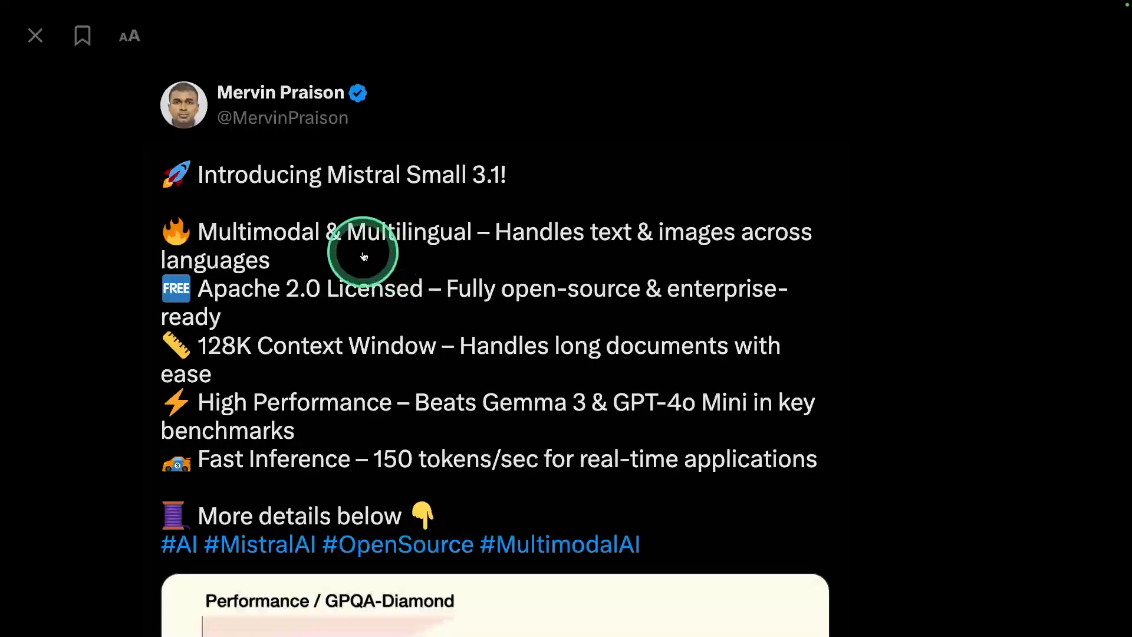
pyautogui.moveTo(363, 296)
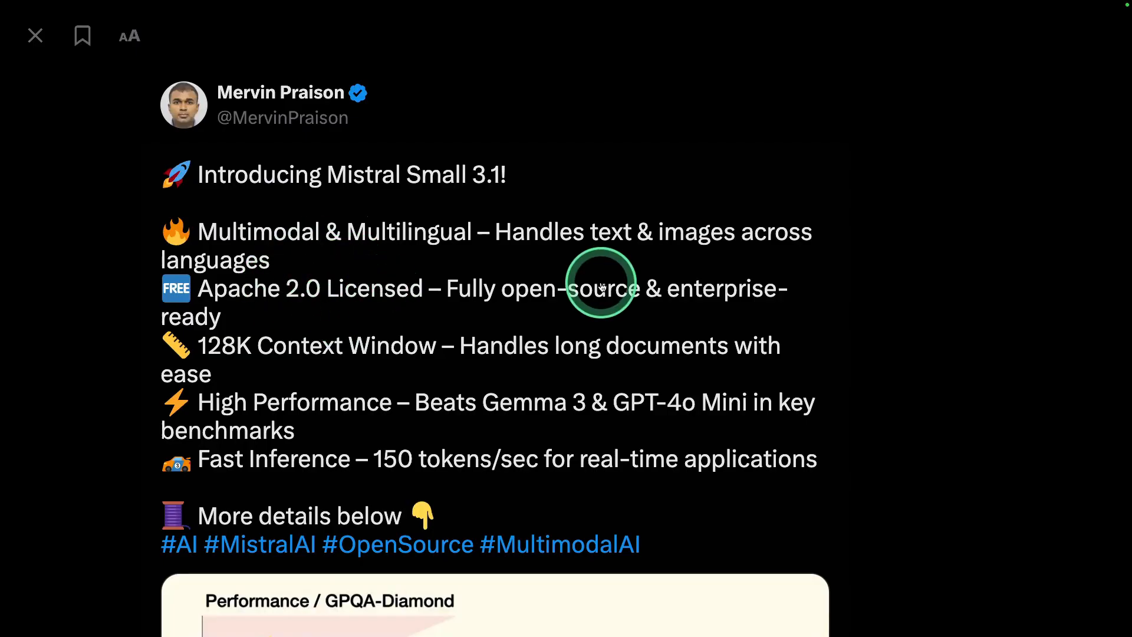
pyautogui.moveTo(296, 344)
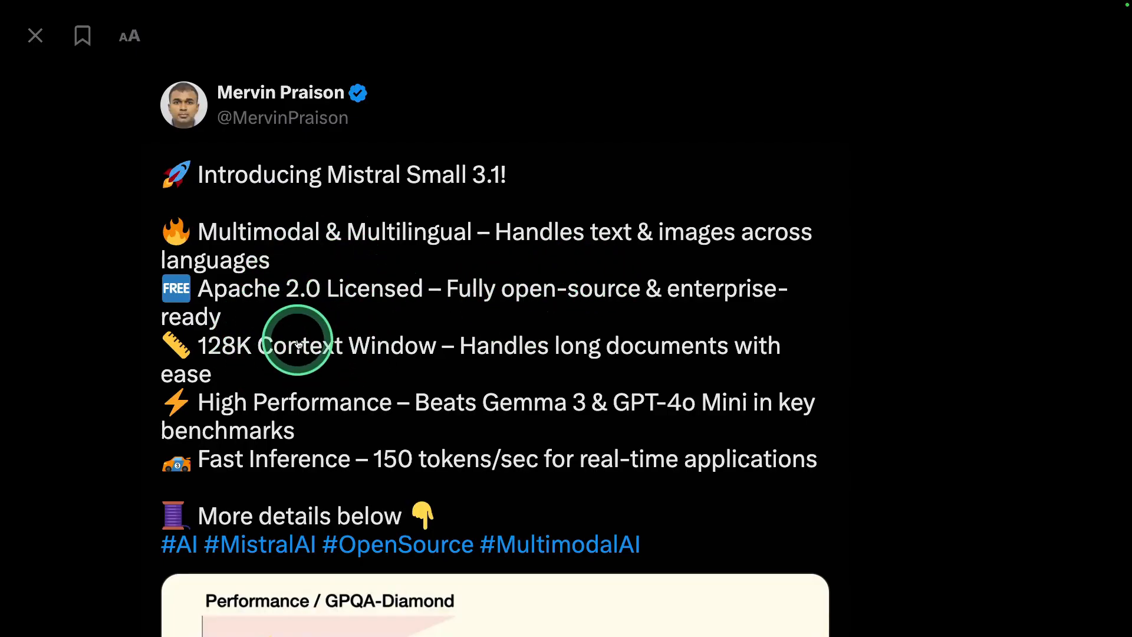
# Scroll down through LG AI Research's EXAONE Deep reasoning model post.
pyautogui.scroll(-3)
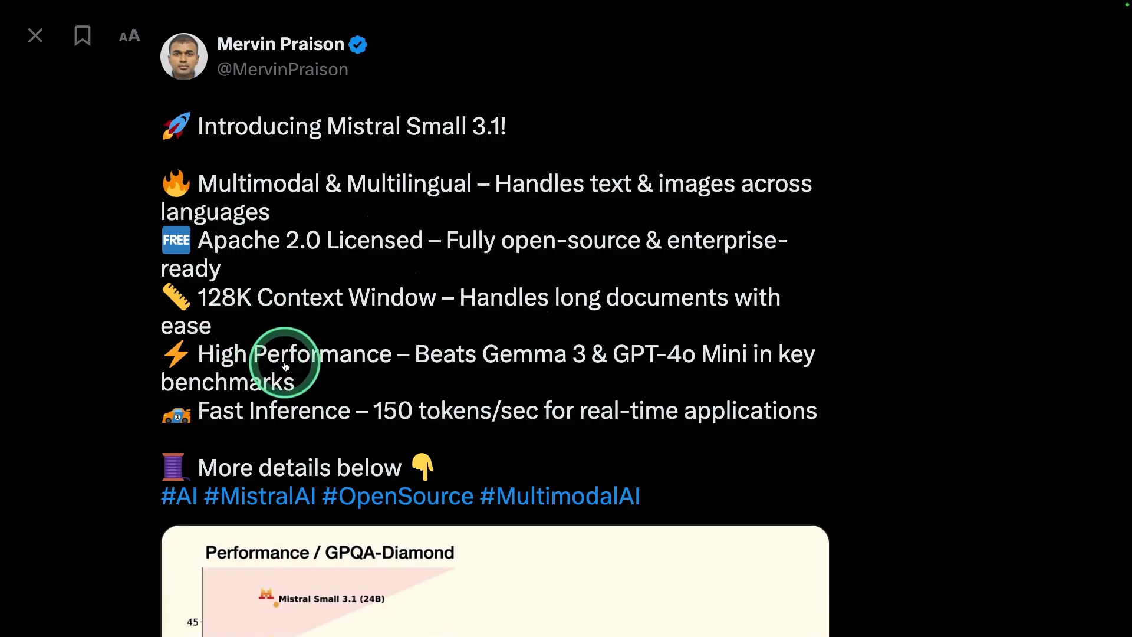
pyautogui.scroll(-3)
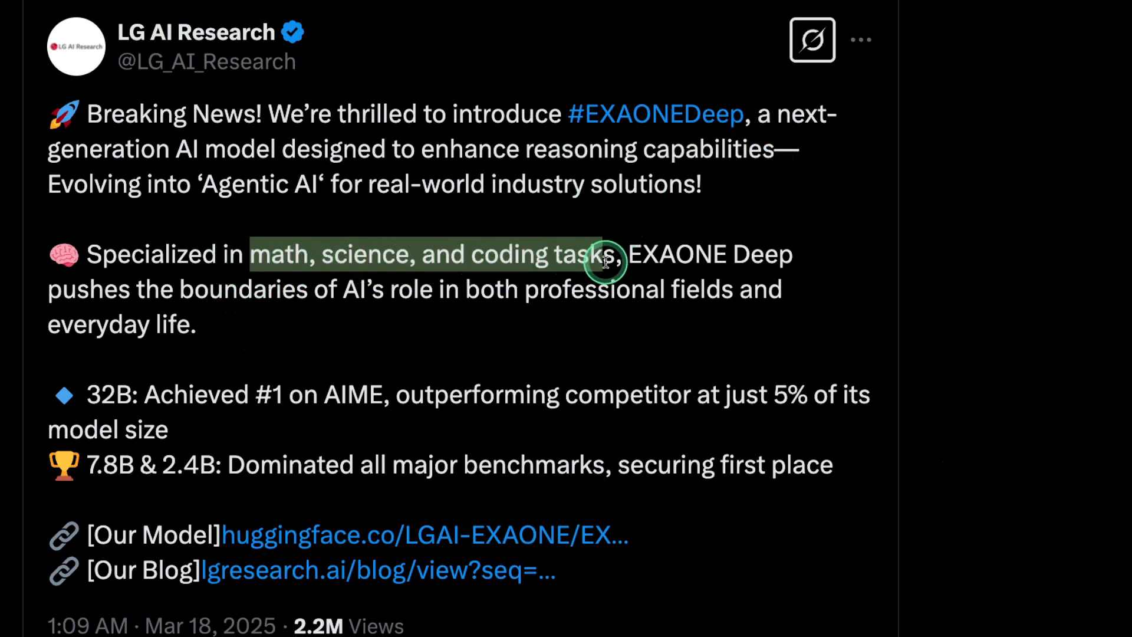
pyautogui.scroll(-3)
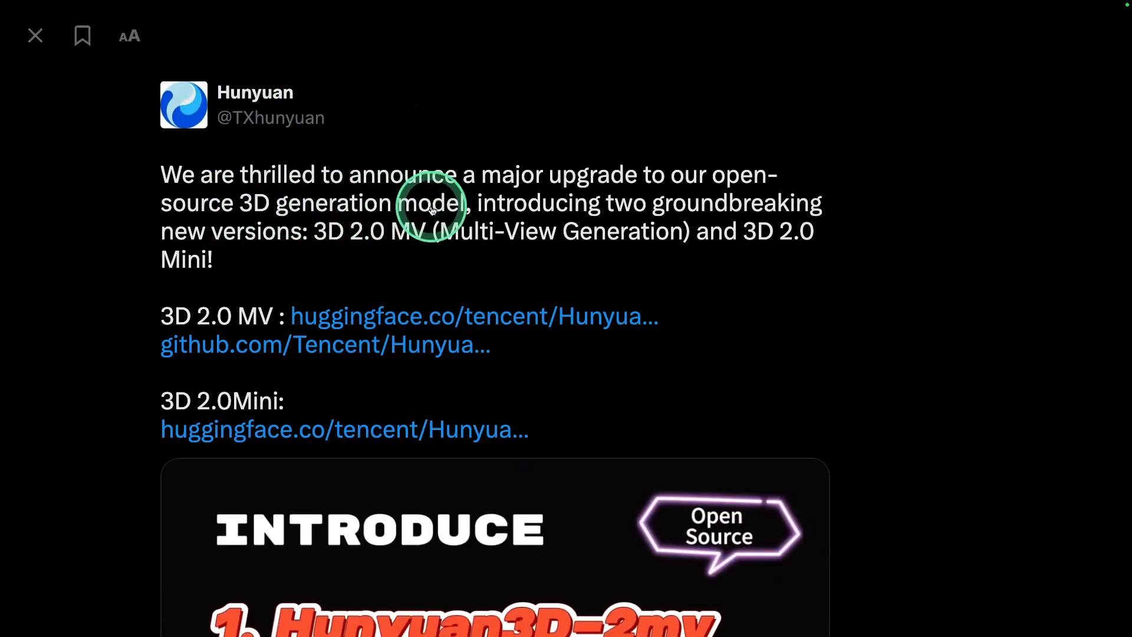
# Scroll down the Hunyuan 3D 2.0 MV and Mini post to its image.
pyautogui.scroll(-3)
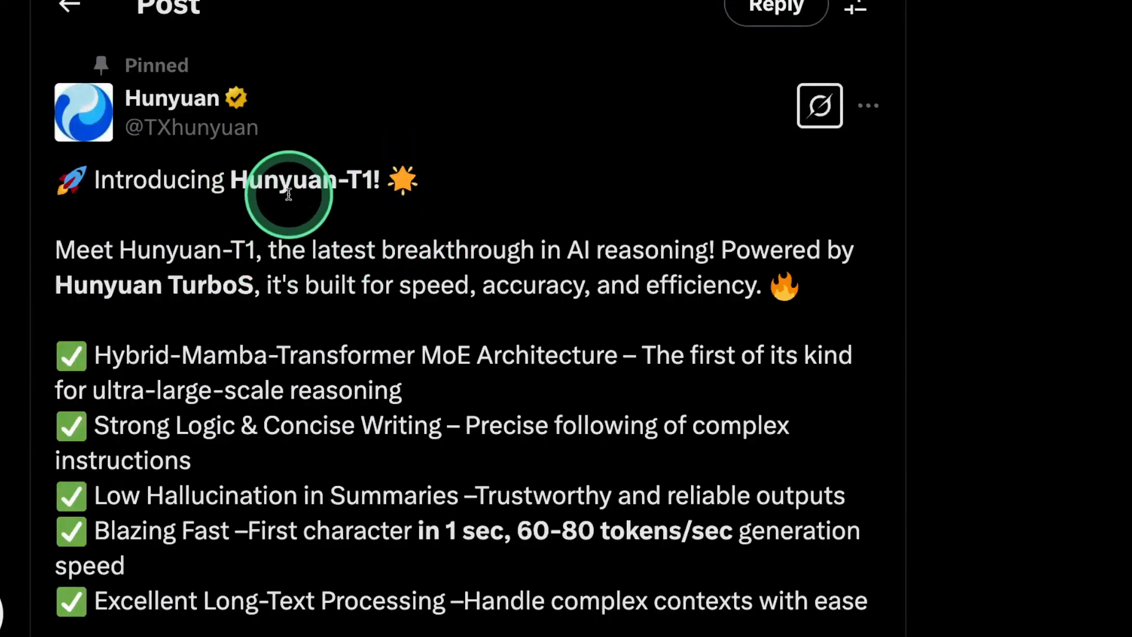
# Highlight the Hybrid-Mamba-Transformer MoE Architecture line in the Hunyuan-T1 post.
pyautogui.scroll(-3)
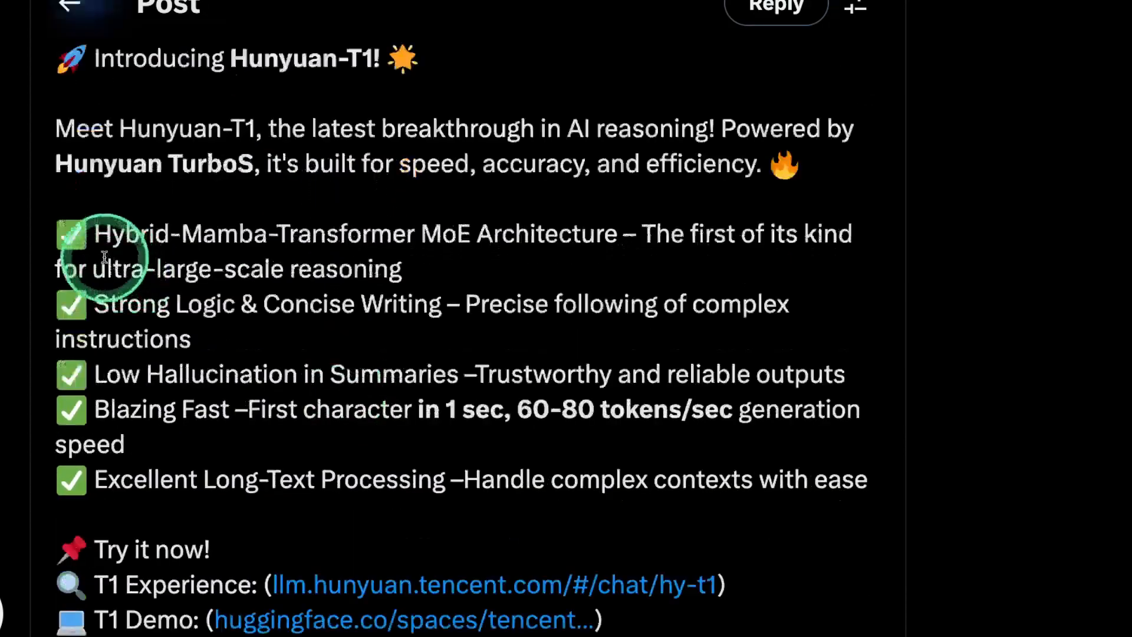
pyautogui.moveTo(94, 234); pyautogui.dragTo(498, 234)
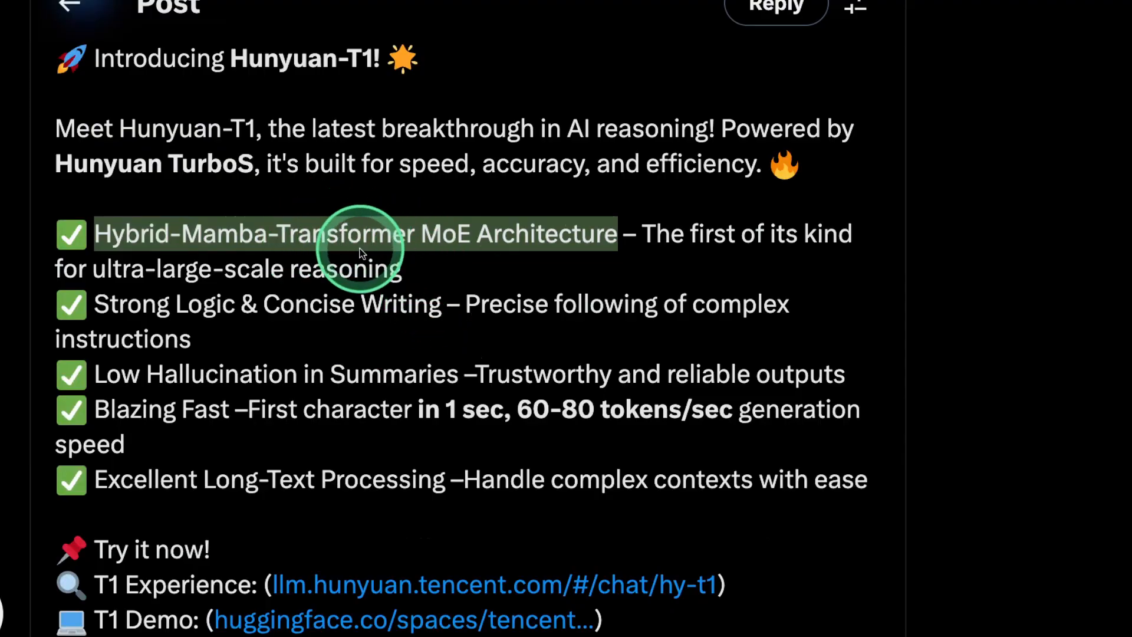
pyautogui.moveTo(212, 304)
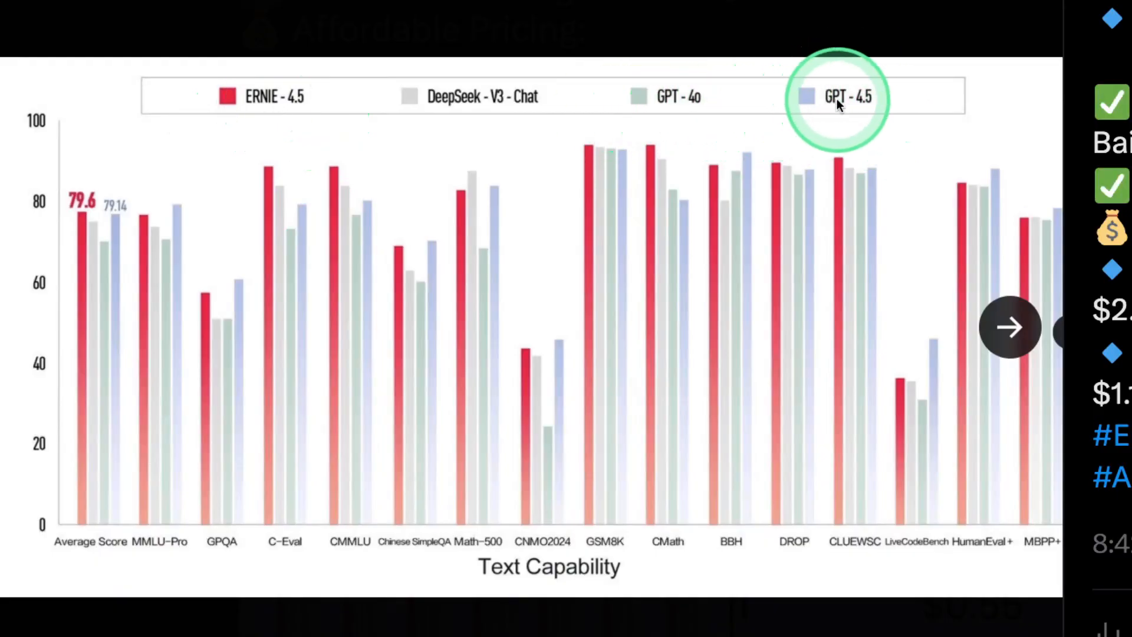
pyautogui.moveTo(523, 137)
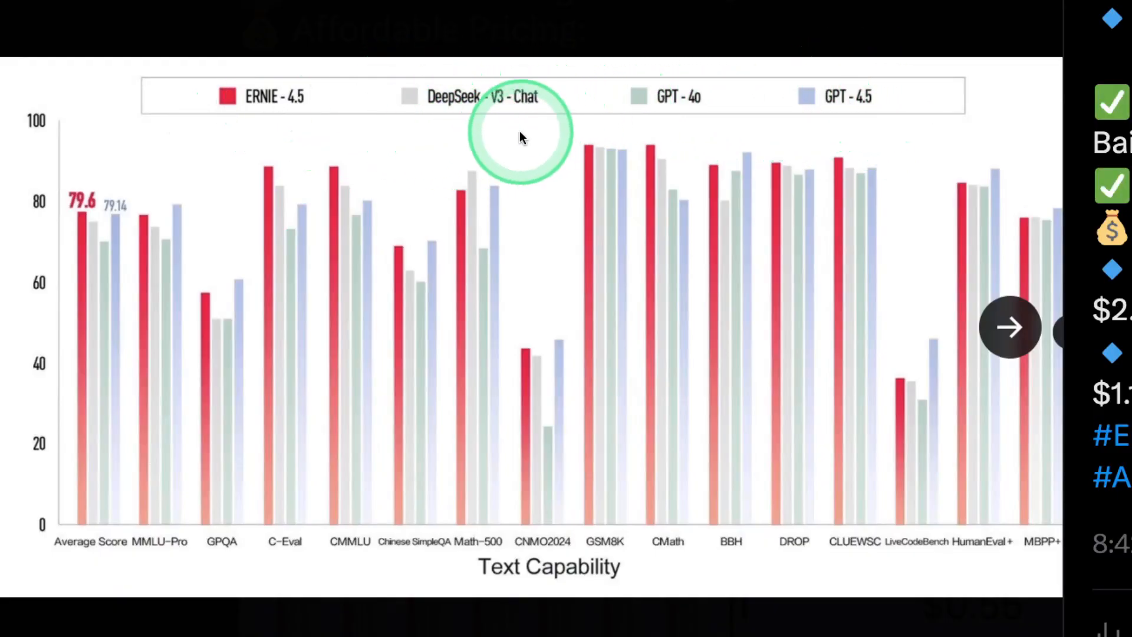
pyautogui.moveTo(639, 263)
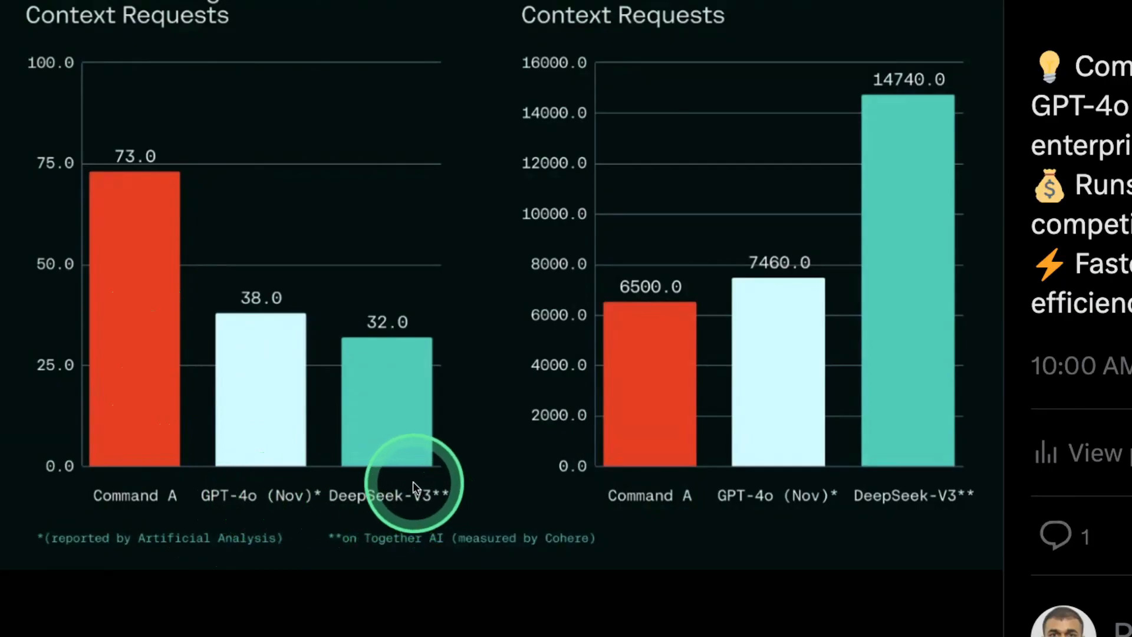
# Scroll to the bar charts comparing Command A with GPT-4o and DeepSeek-V3.
pyautogui.scroll(-3)
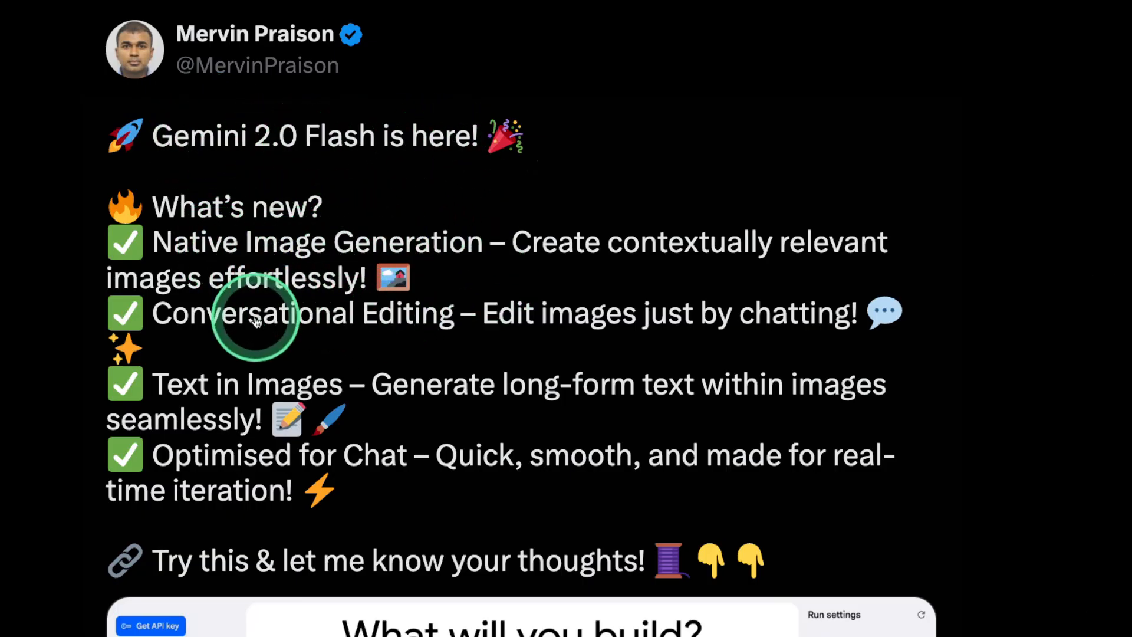
pyautogui.moveTo(253, 394)
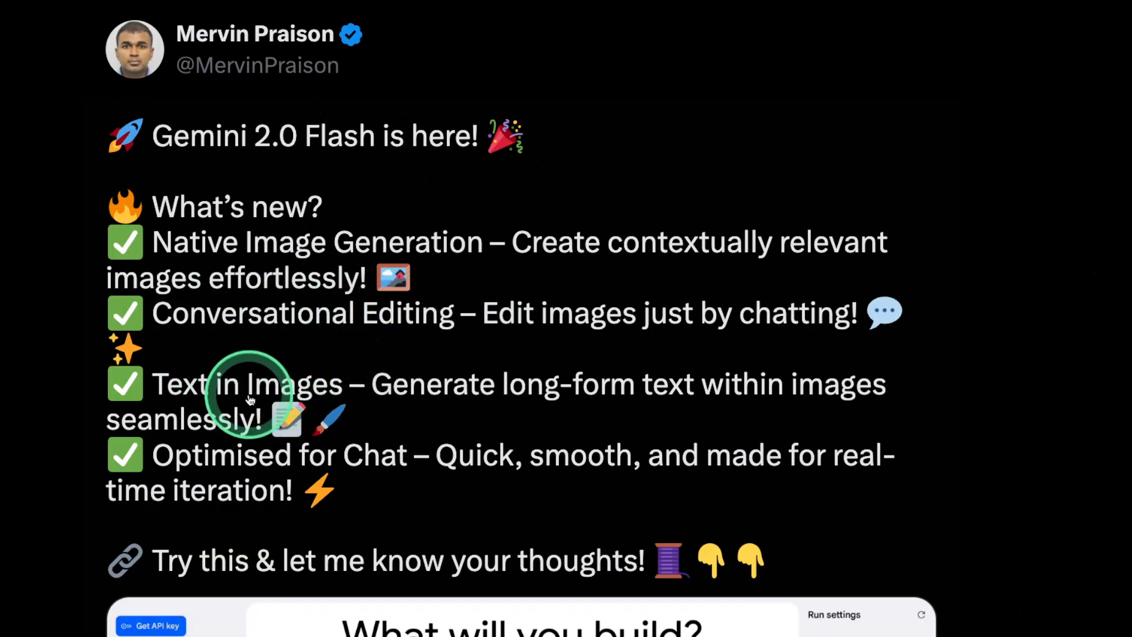
# Watch the Gemini 2.0 Flash demo adding white and pink flowers to a table photo.
pyautogui.scroll(-3)
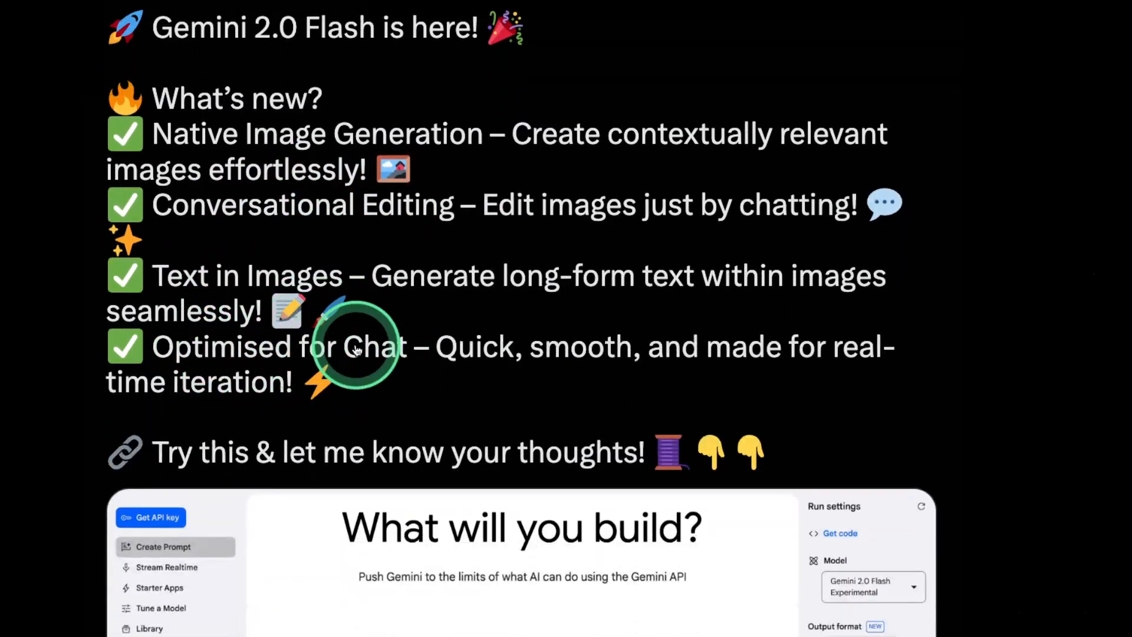
pyautogui.scroll(-3)
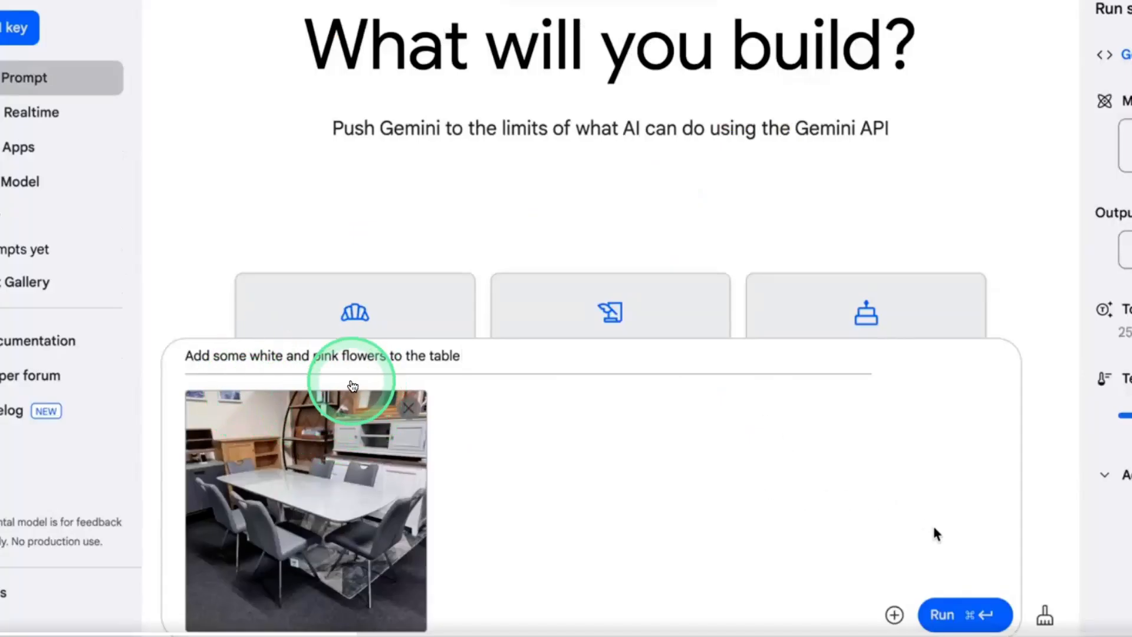
pyautogui.click(965, 615)
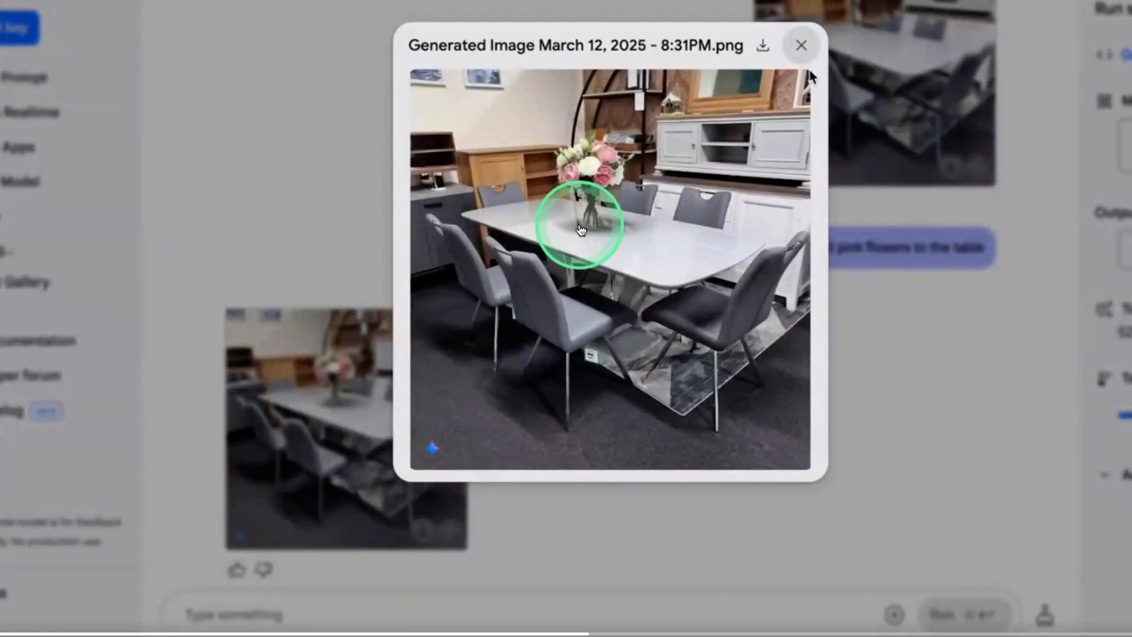
pyautogui.click(801, 44)
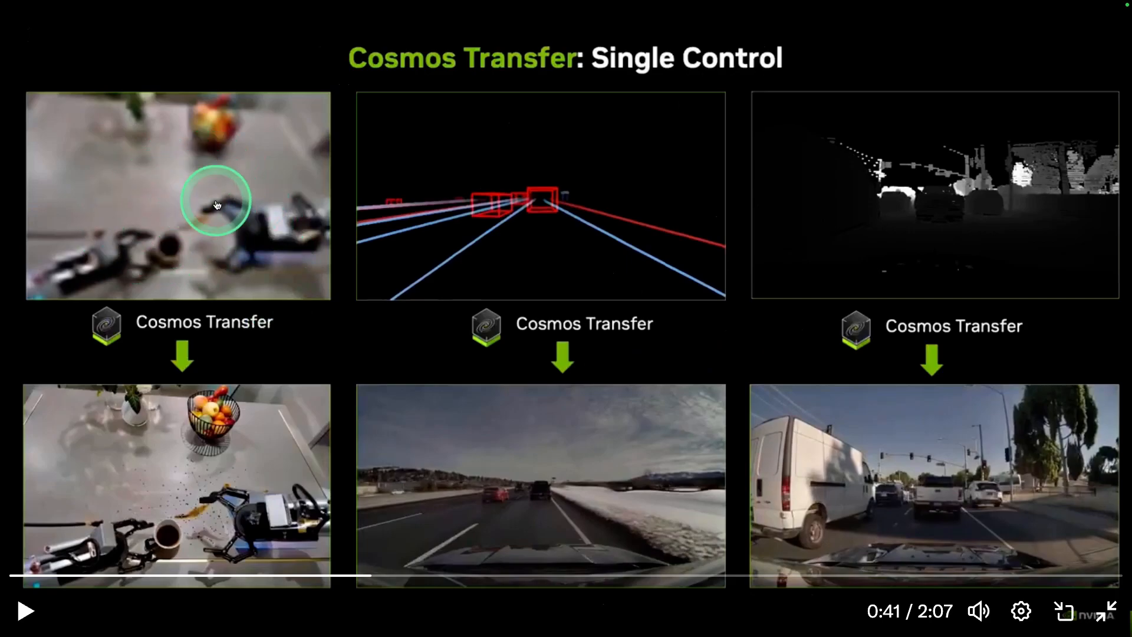
pyautogui.moveTo(187, 478)
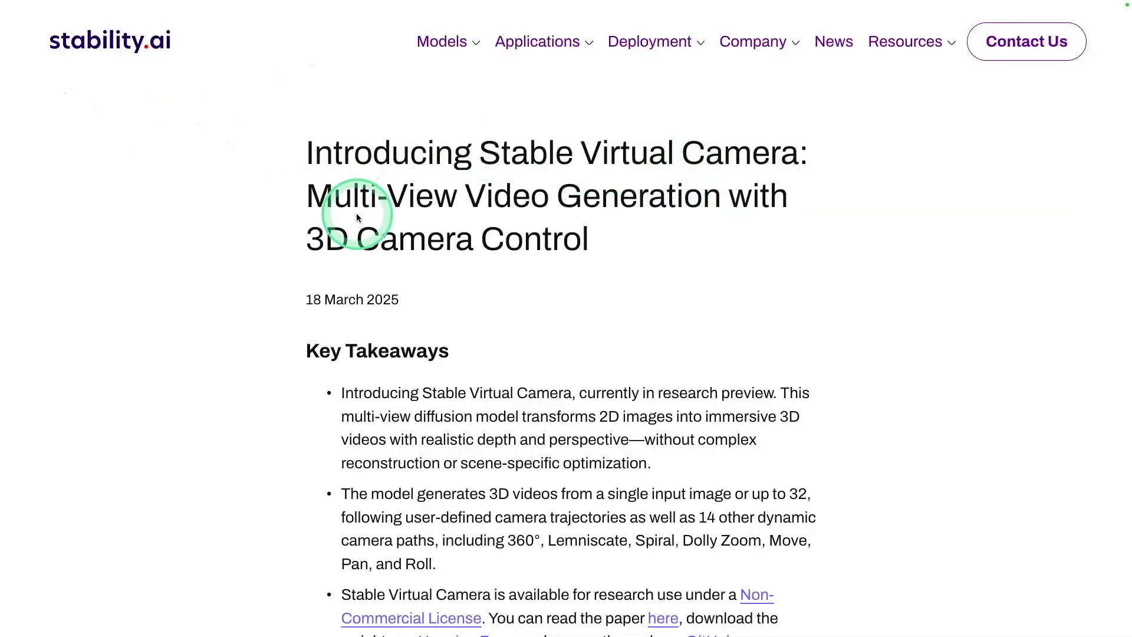
pyautogui.moveTo(615, 201)
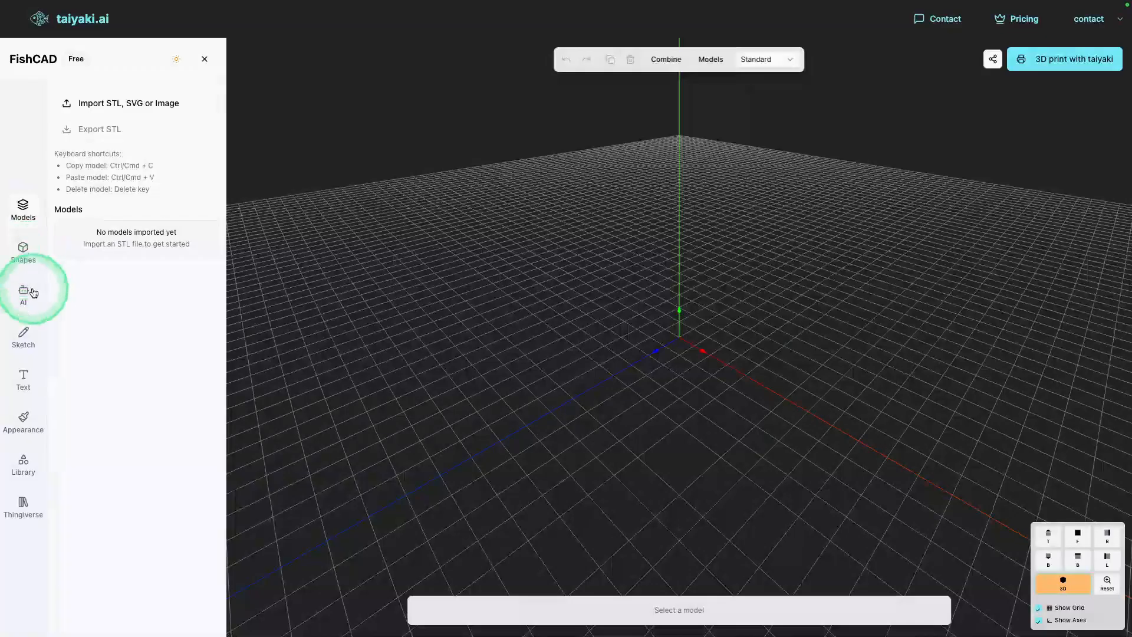
# Switch from the AI generation options back to Models and orbit the empty grid.
pyautogui.click(24, 295)
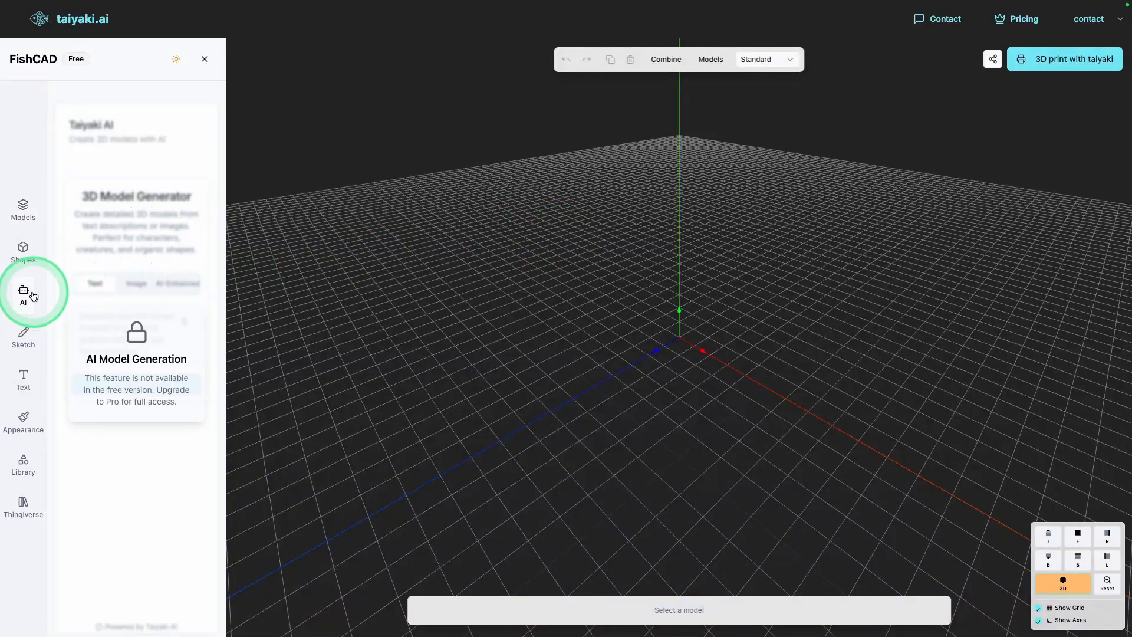
pyautogui.click(23, 210)
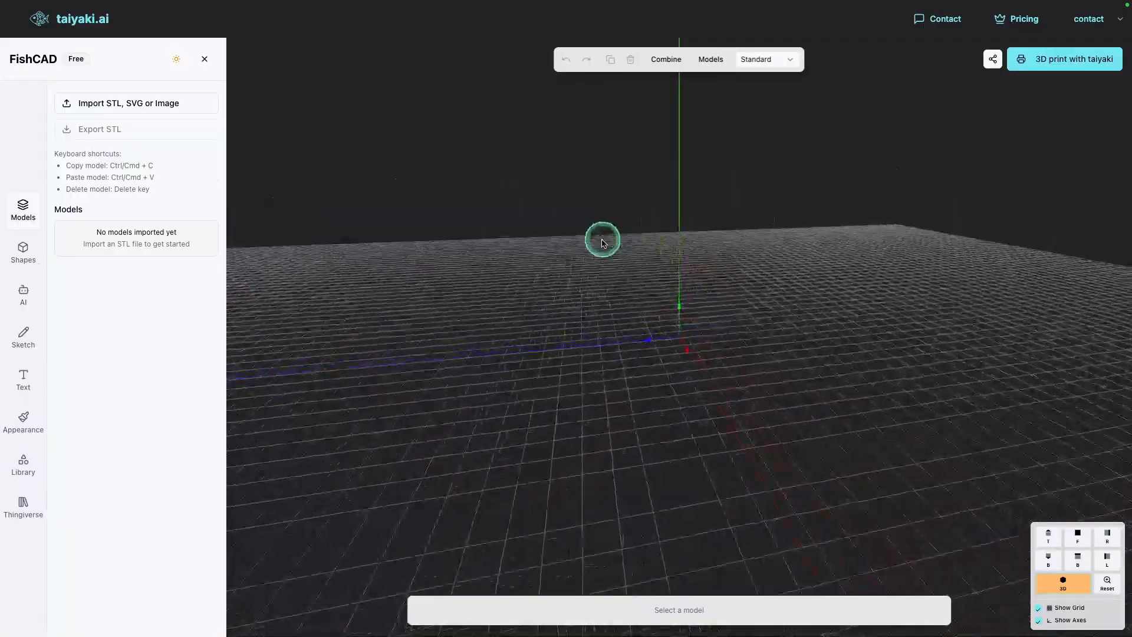
pyautogui.moveTo(602, 242); pyautogui.dragTo(739, 241)
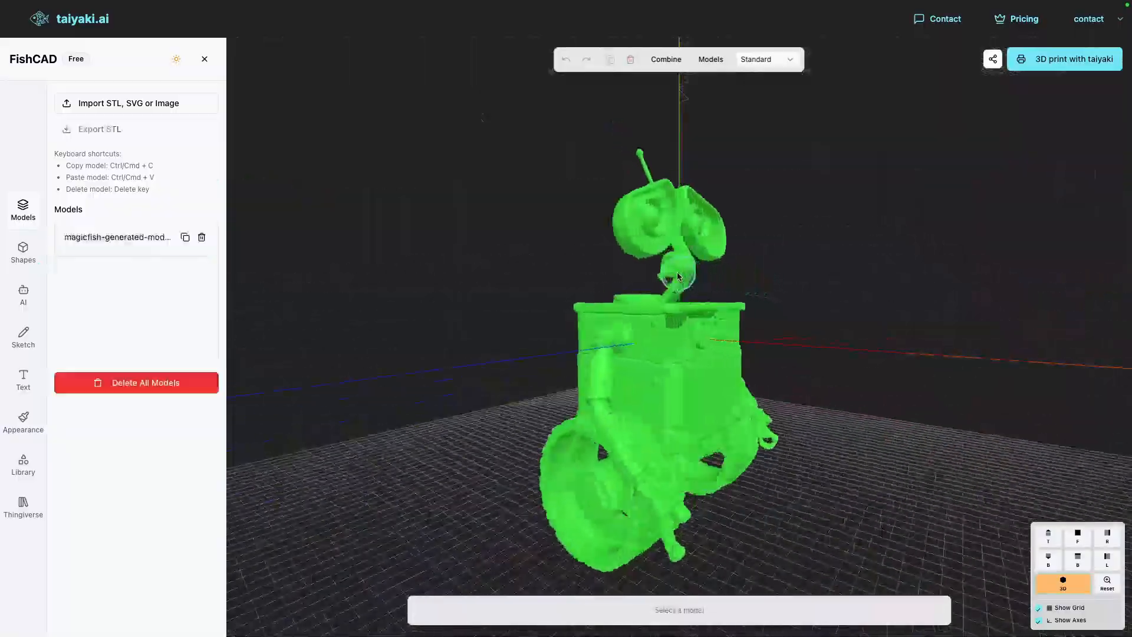
pyautogui.moveTo(680, 276); pyautogui.dragTo(554, 302)
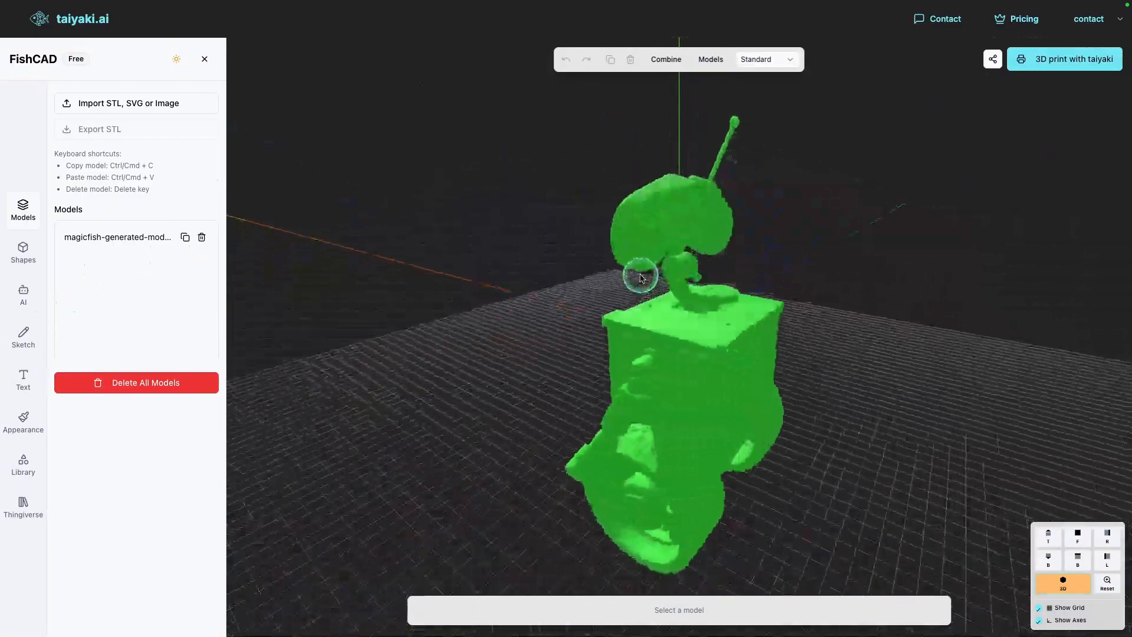
pyautogui.moveTo(641, 278); pyautogui.dragTo(838, 339)
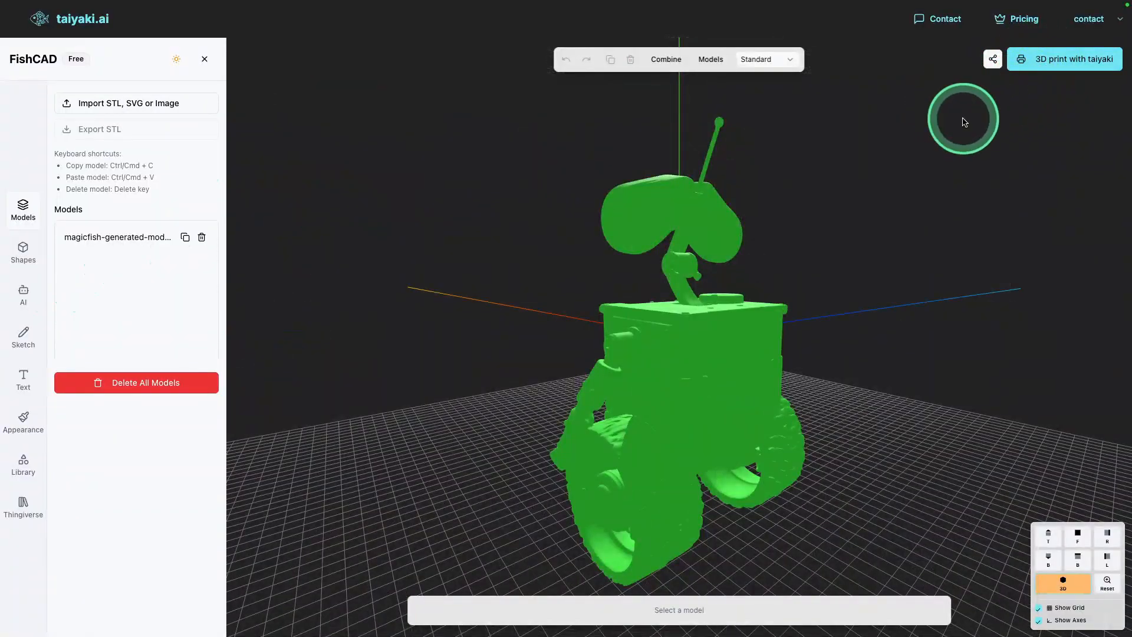
pyautogui.moveTo(779, 255)
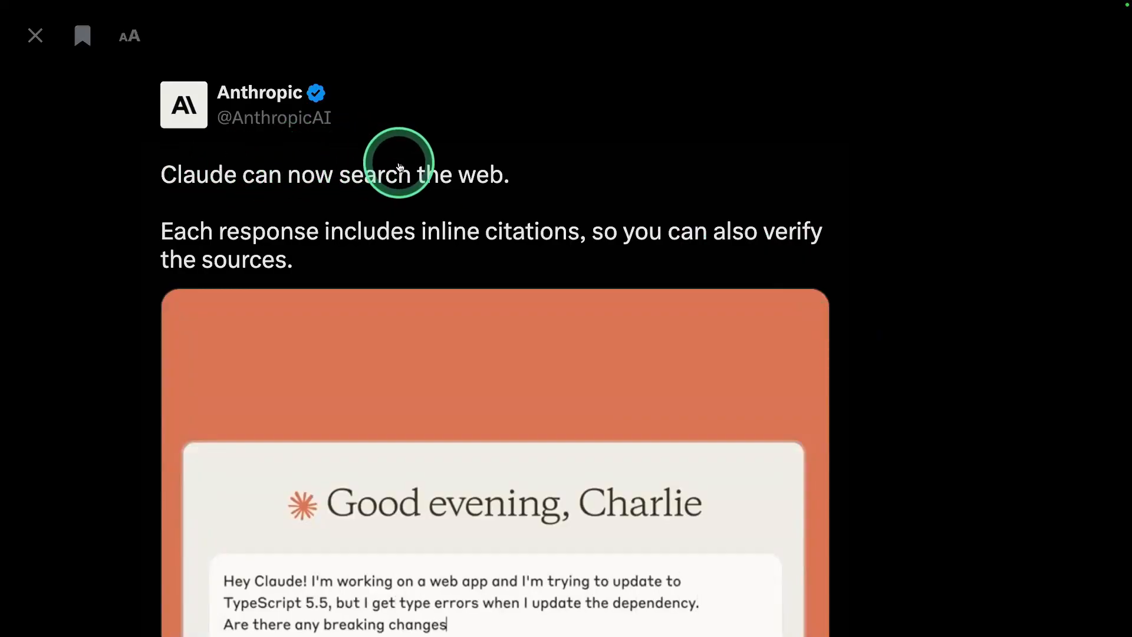
# Scroll to the Claude web search demo answering about TypeScript 5.5 breaking changes.
pyautogui.scroll(-3)
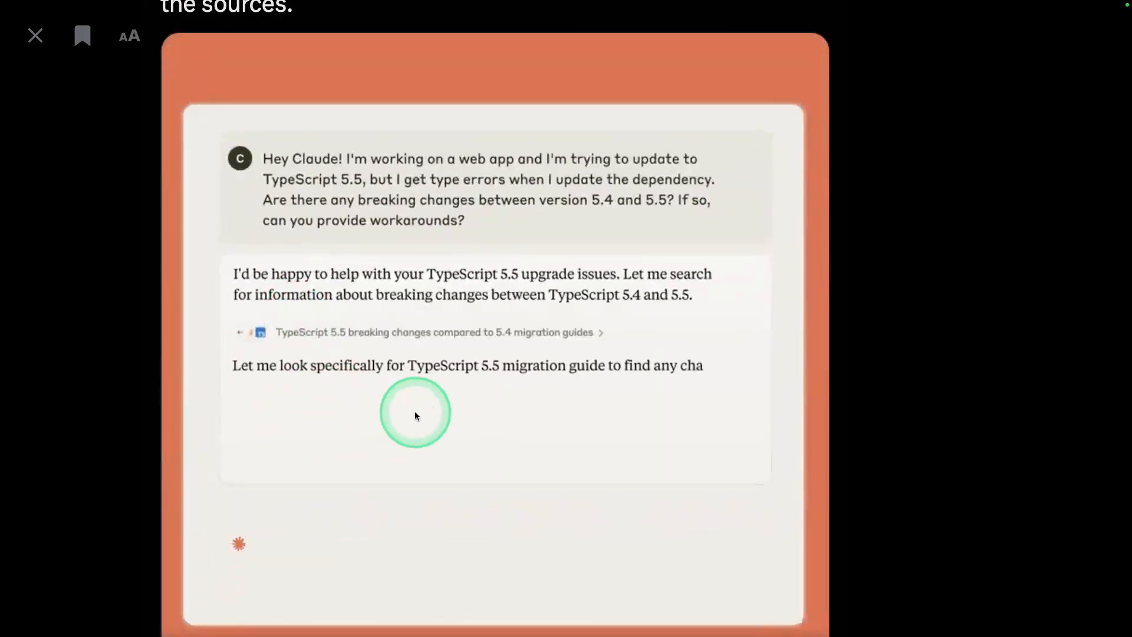
pyautogui.scroll(-3)
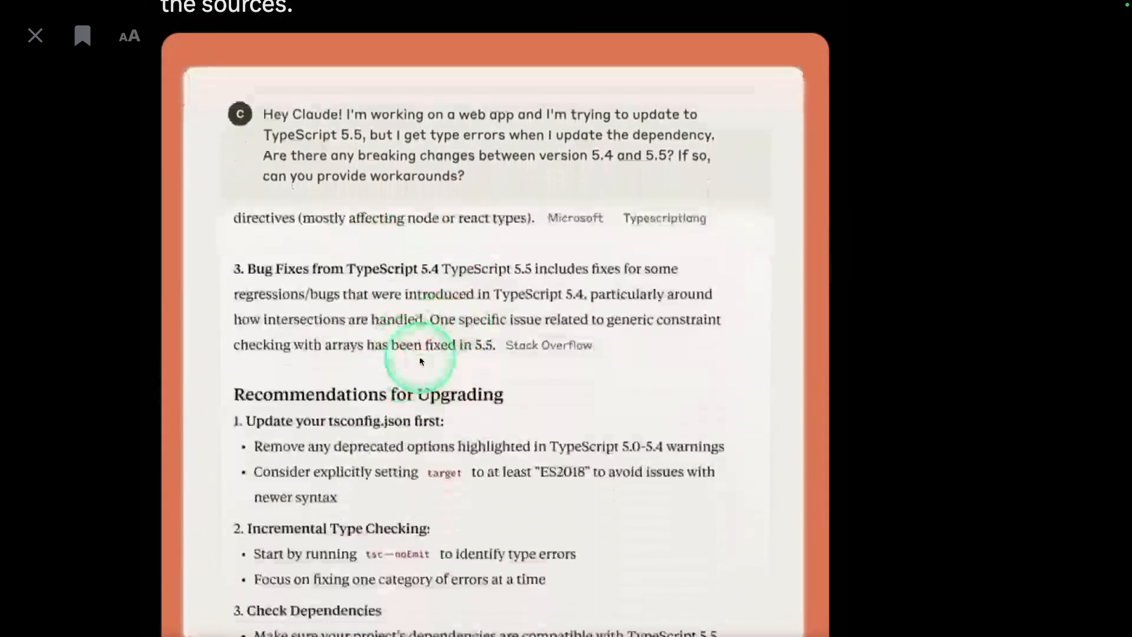
pyautogui.scroll(-3)
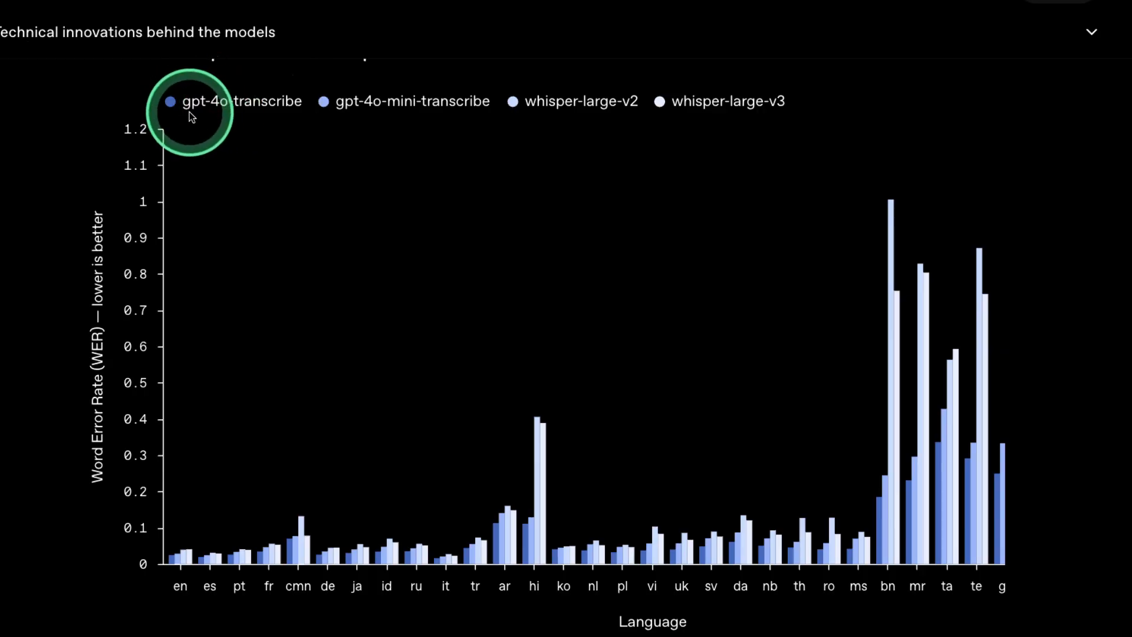
pyautogui.moveTo(340, 110)
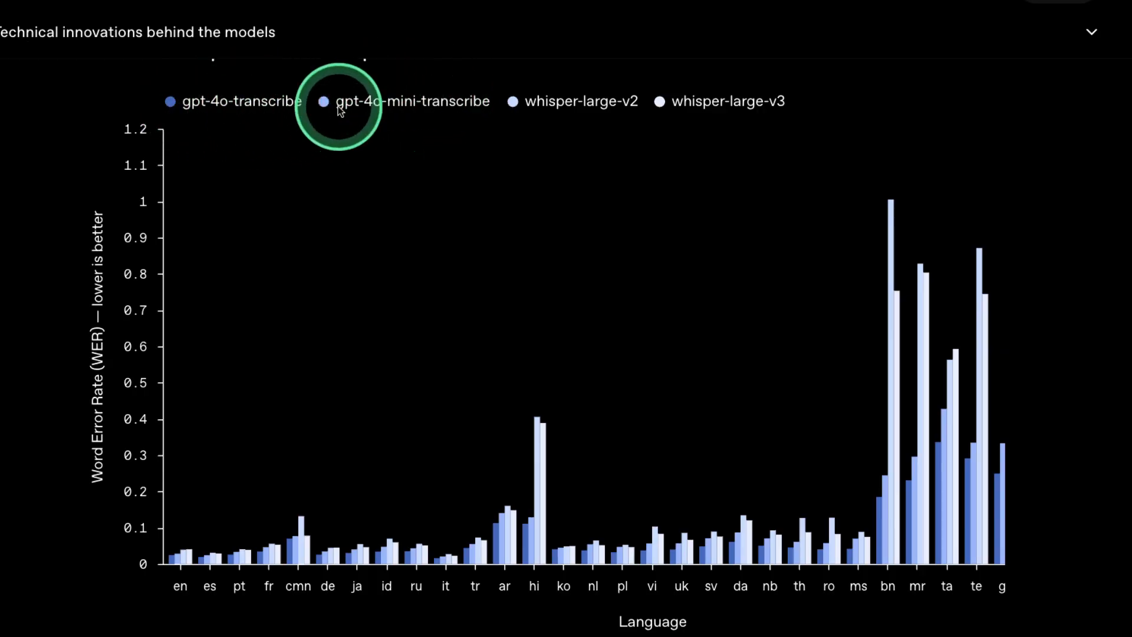
pyautogui.moveTo(446, 117)
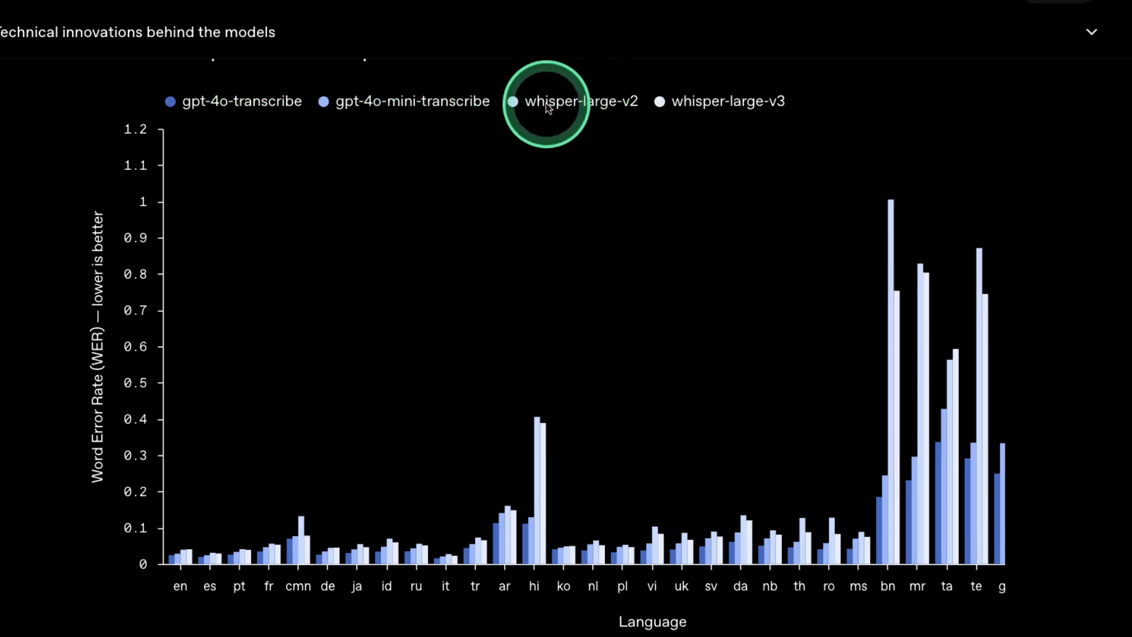
pyautogui.moveTo(732, 108)
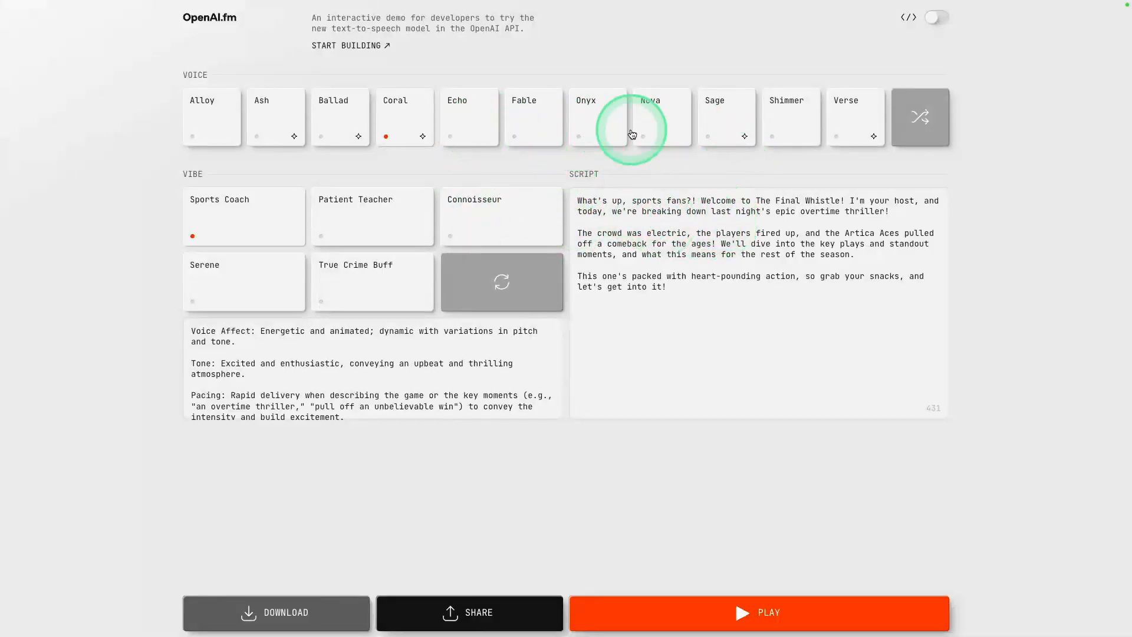
# Toggle the OpenAI.fm code view to show the Python snippet for the Coral voice demo.
pyautogui.click(936, 16)
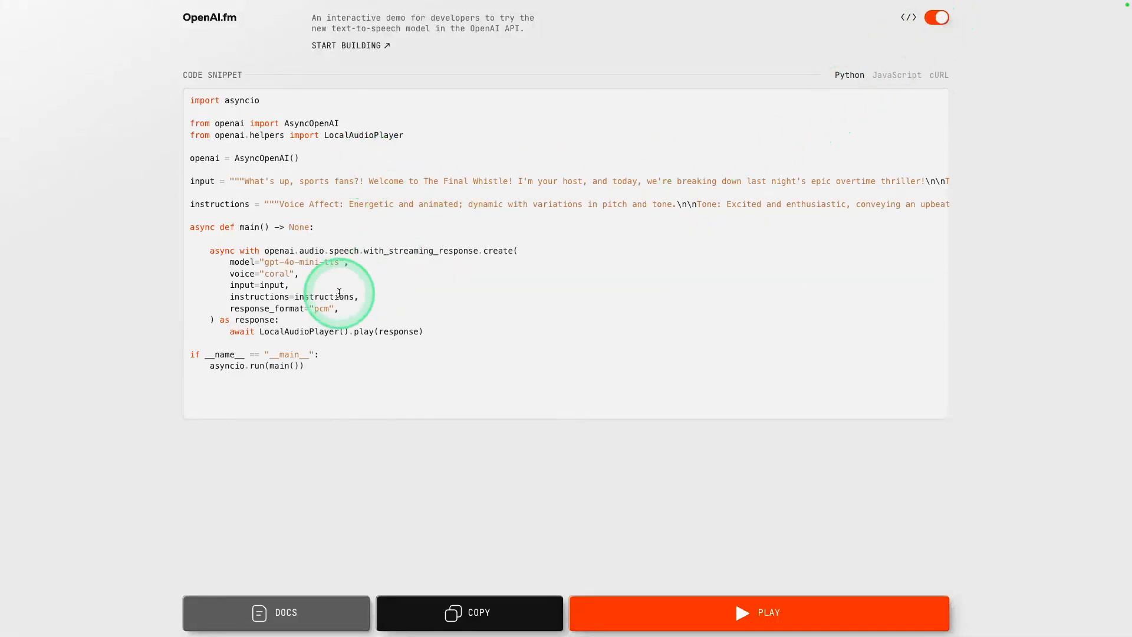
pyautogui.click(935, 16)
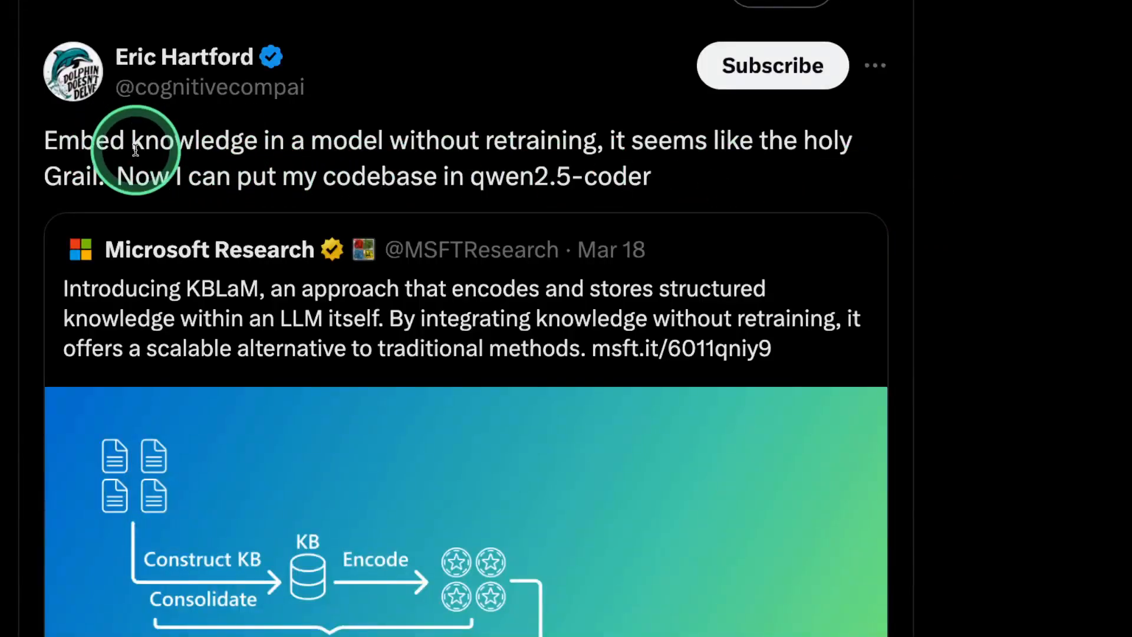
pyautogui.moveTo(252, 303)
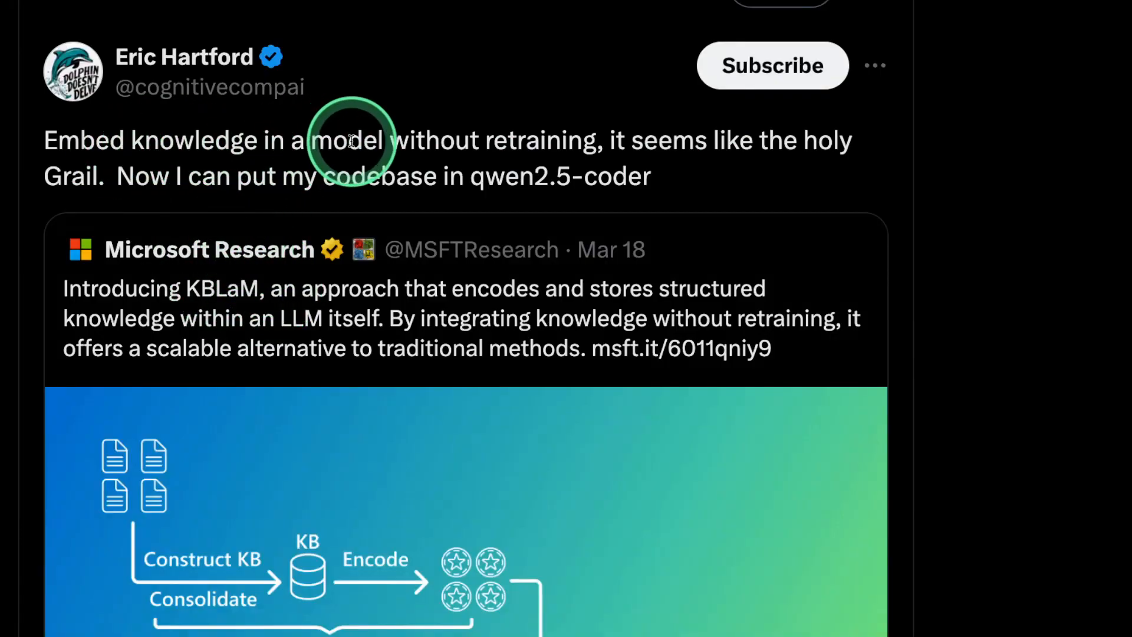
pyautogui.moveTo(534, 140)
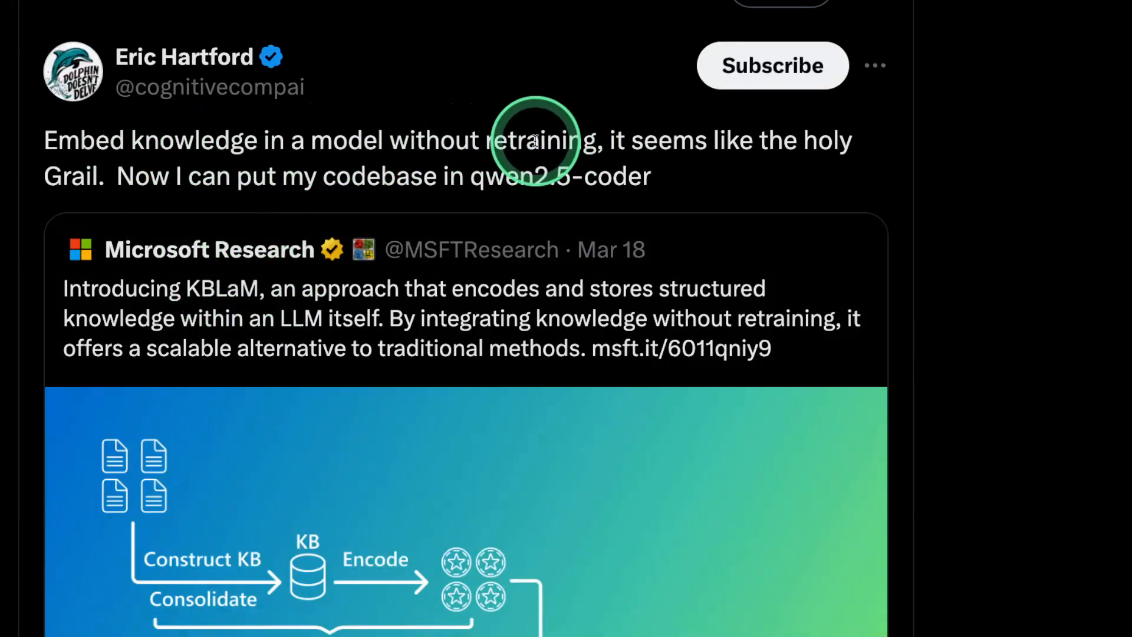
pyautogui.moveTo(545, 317)
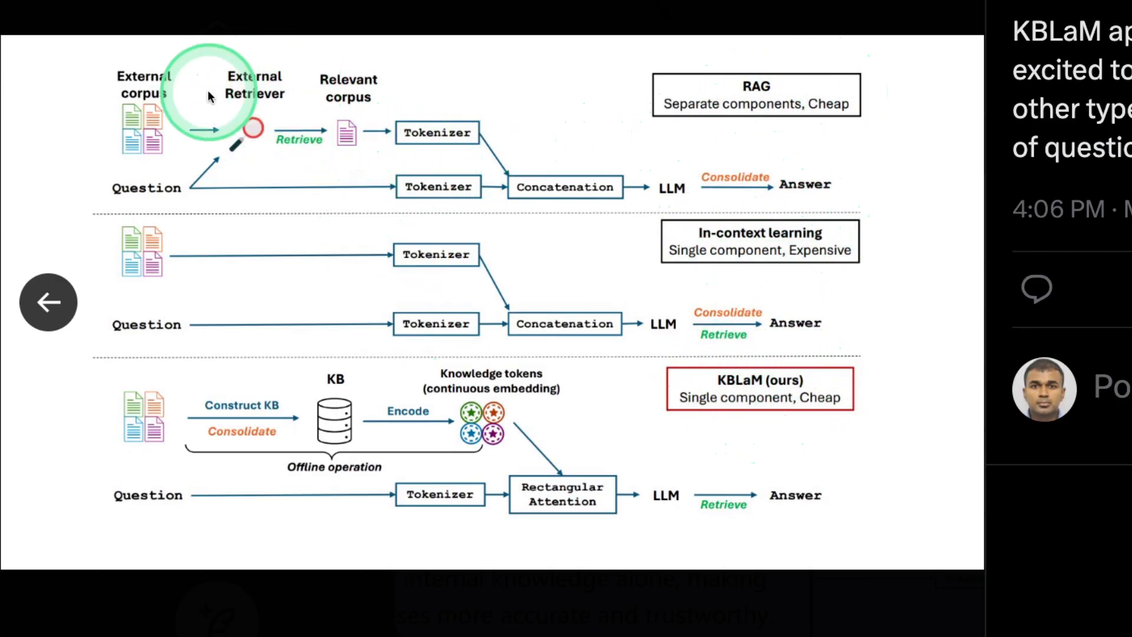
pyautogui.moveTo(329, 437)
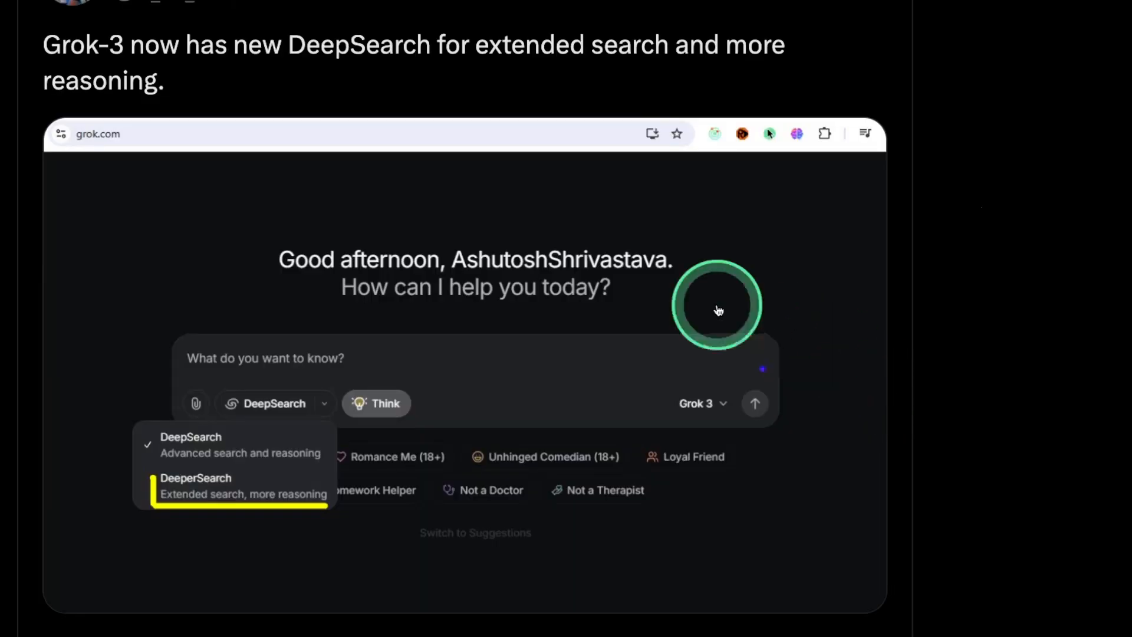
pyautogui.moveTo(231, 296)
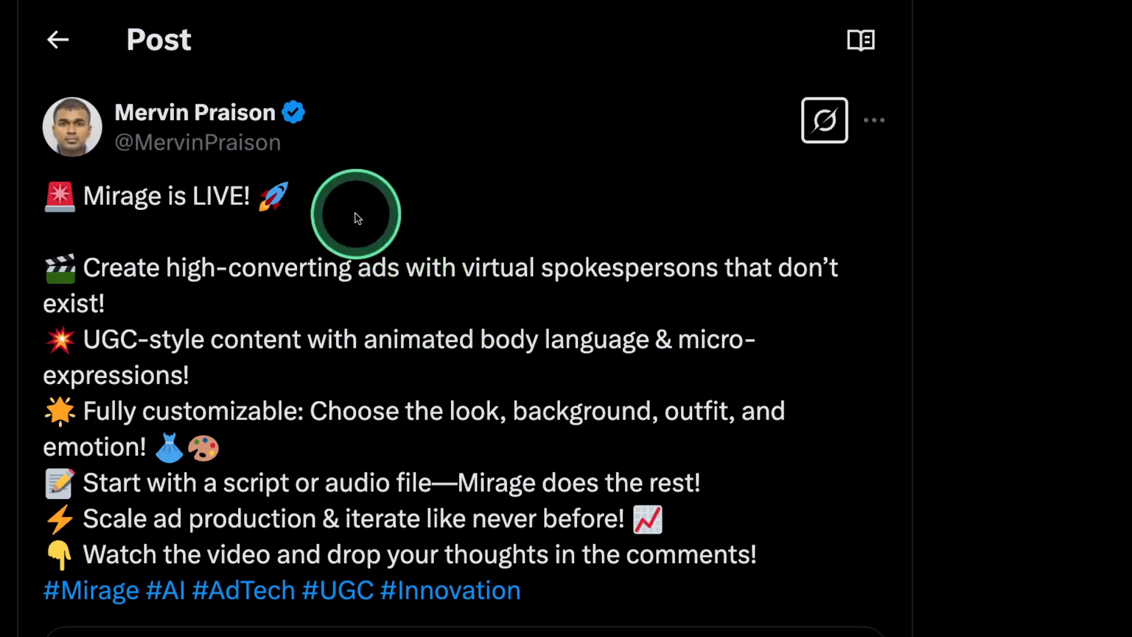
pyautogui.moveTo(184, 286)
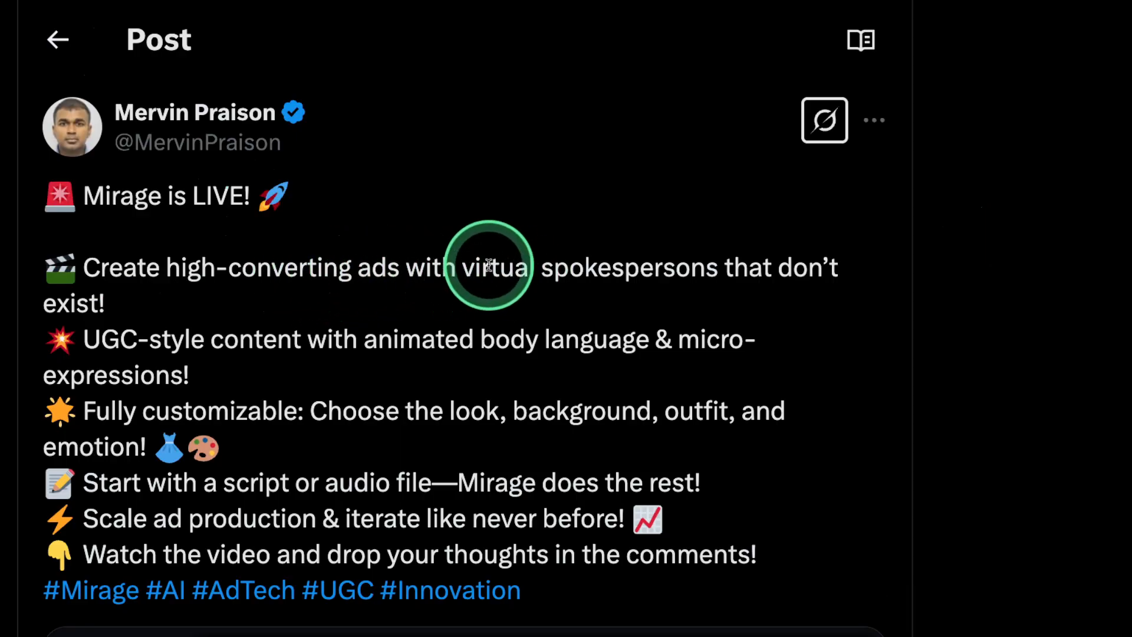
pyautogui.moveTo(776, 273)
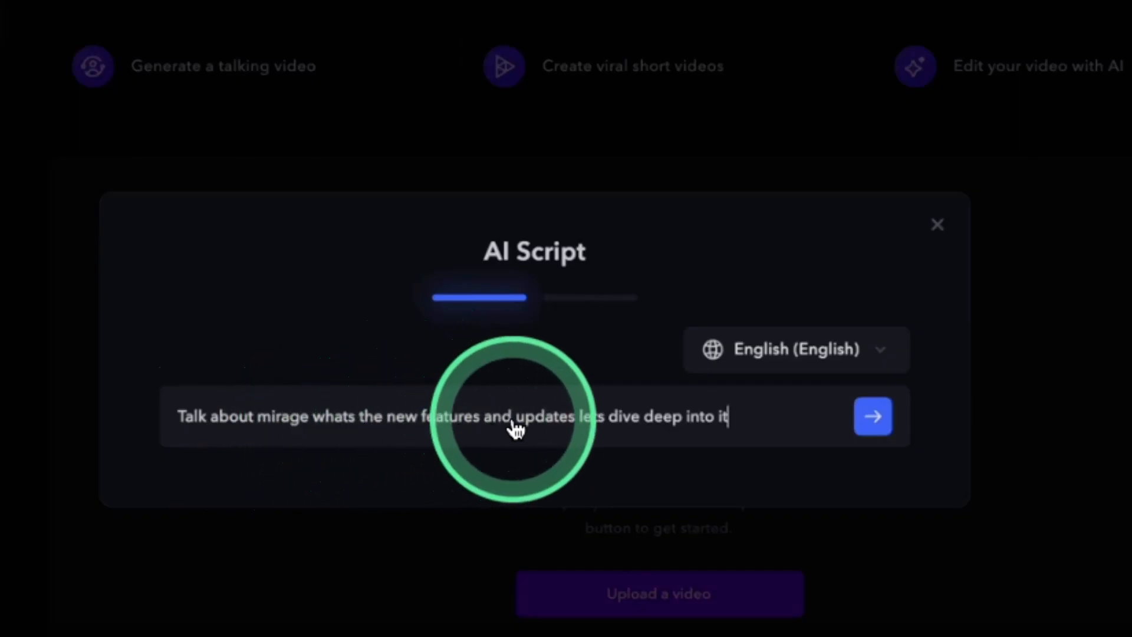
pyautogui.moveTo(598, 466)
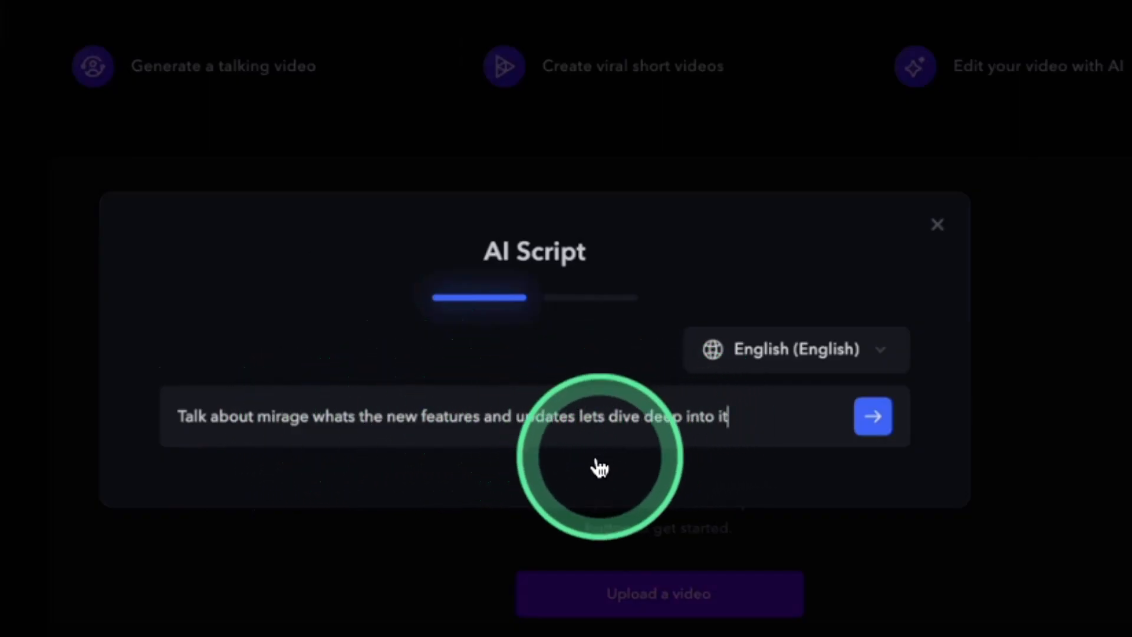
# Generate the Mirage features script and pick a creator in the Edit Style panel.
pyautogui.click(872, 416)
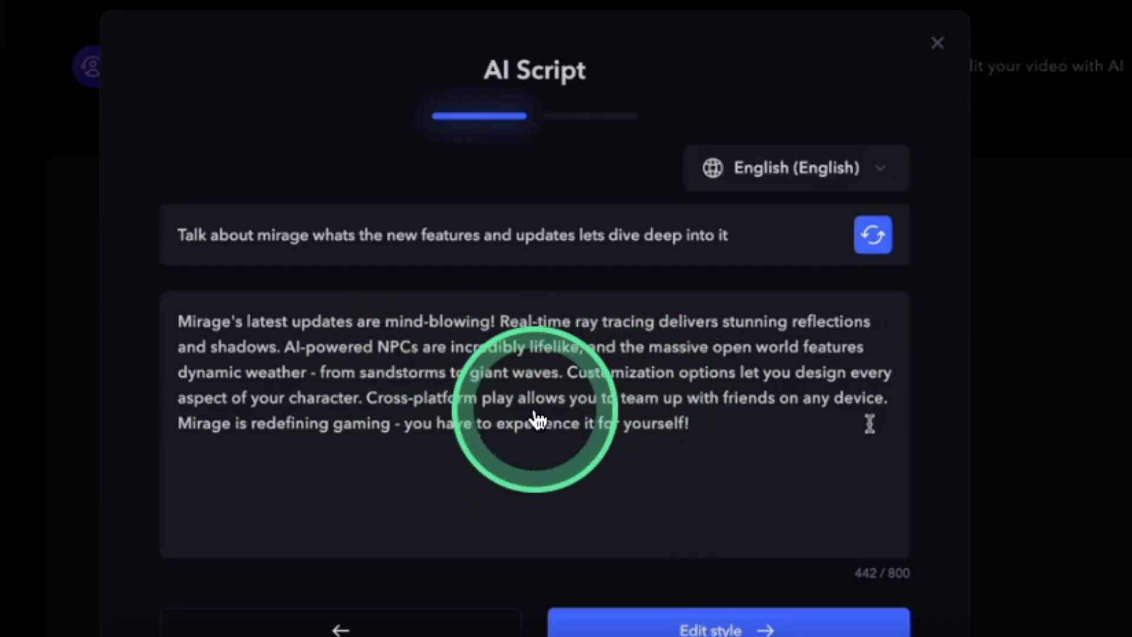
pyautogui.click(728, 629)
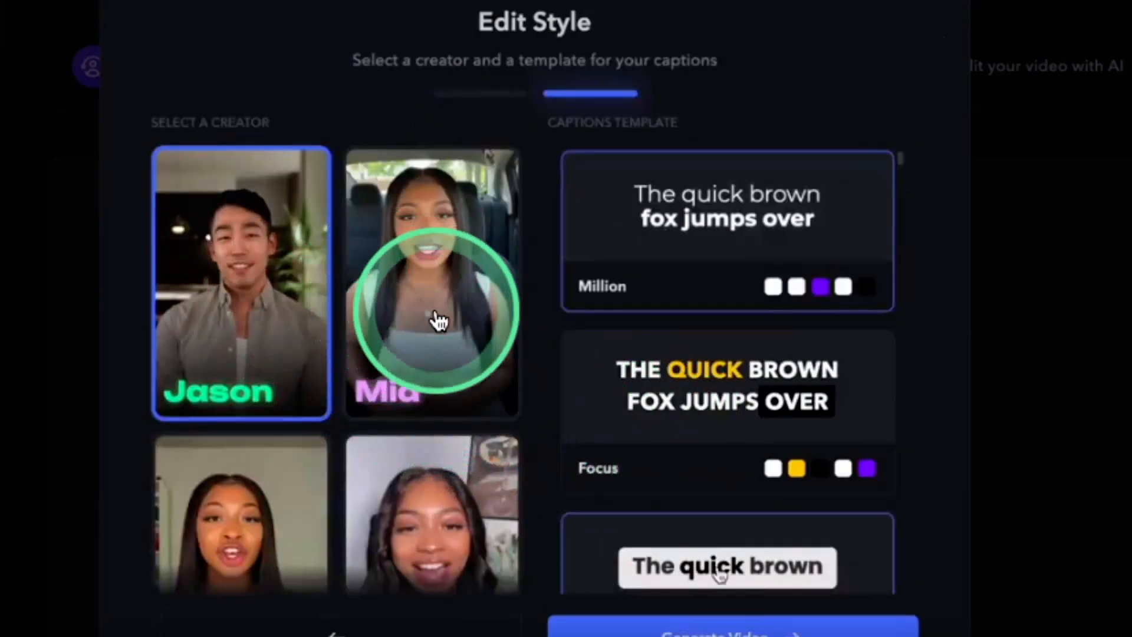
pyautogui.click(714, 626)
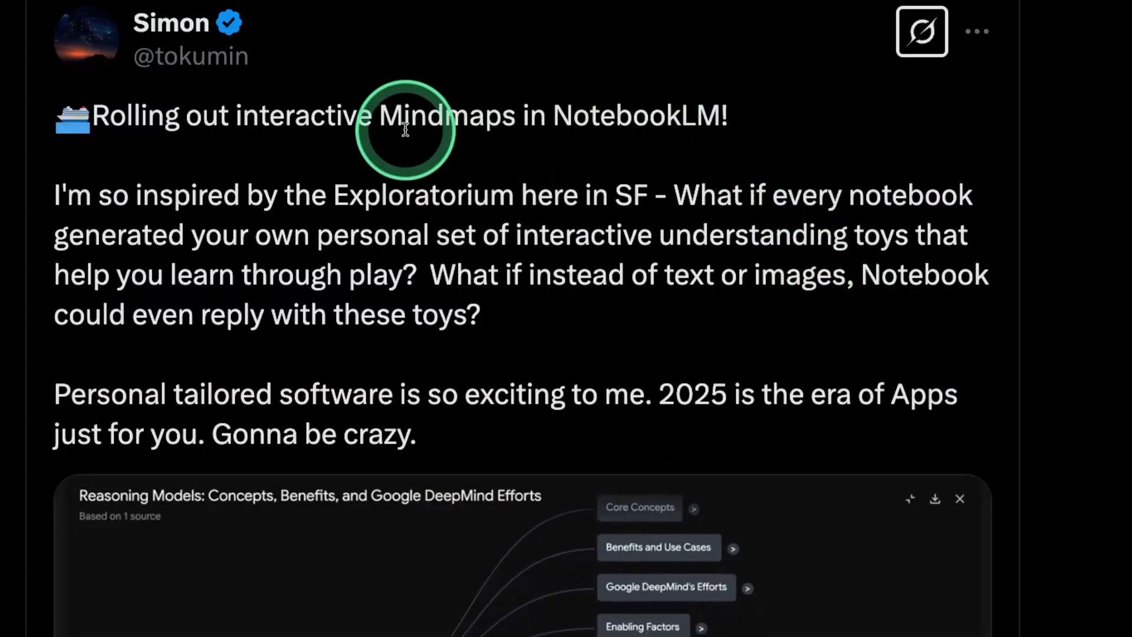
# Play the NotebookLM interactive mind maps demo video.
pyautogui.scroll(-3)
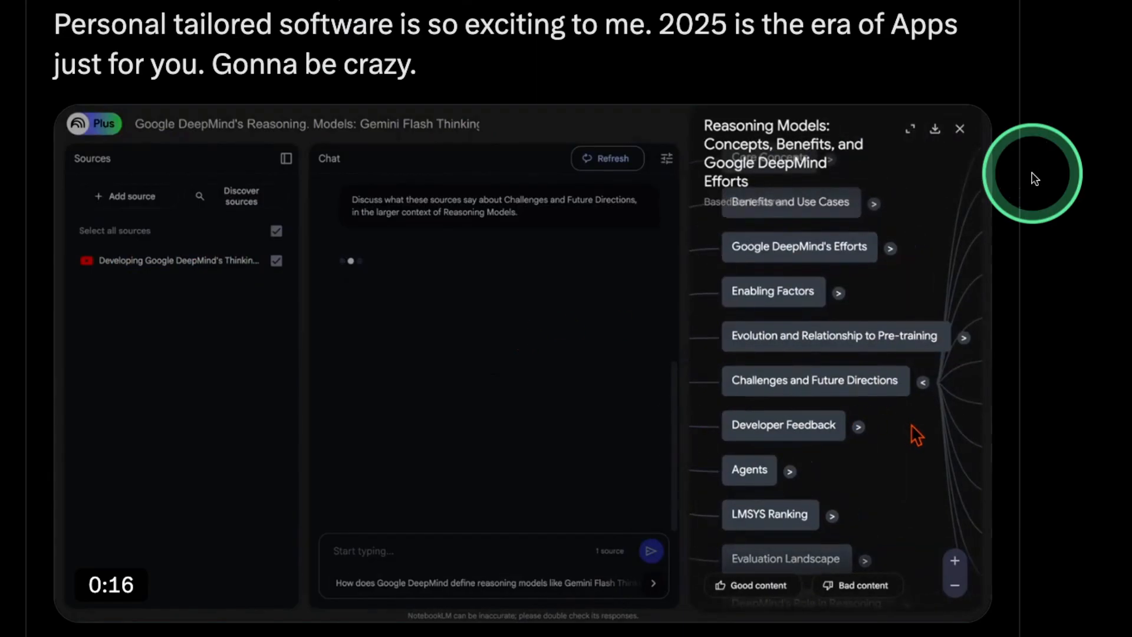
pyautogui.click(816, 380)
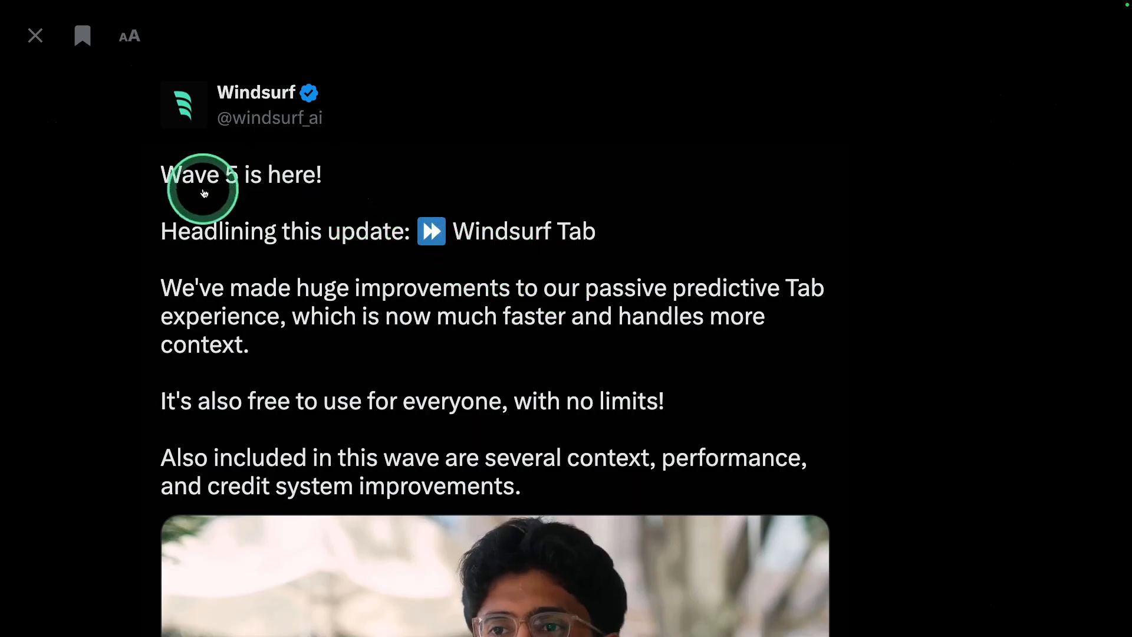
# Play the Windsurf Wave 5 demo of Tab autocompleting Dijkstra shortest-path code.
pyautogui.scroll(-3)
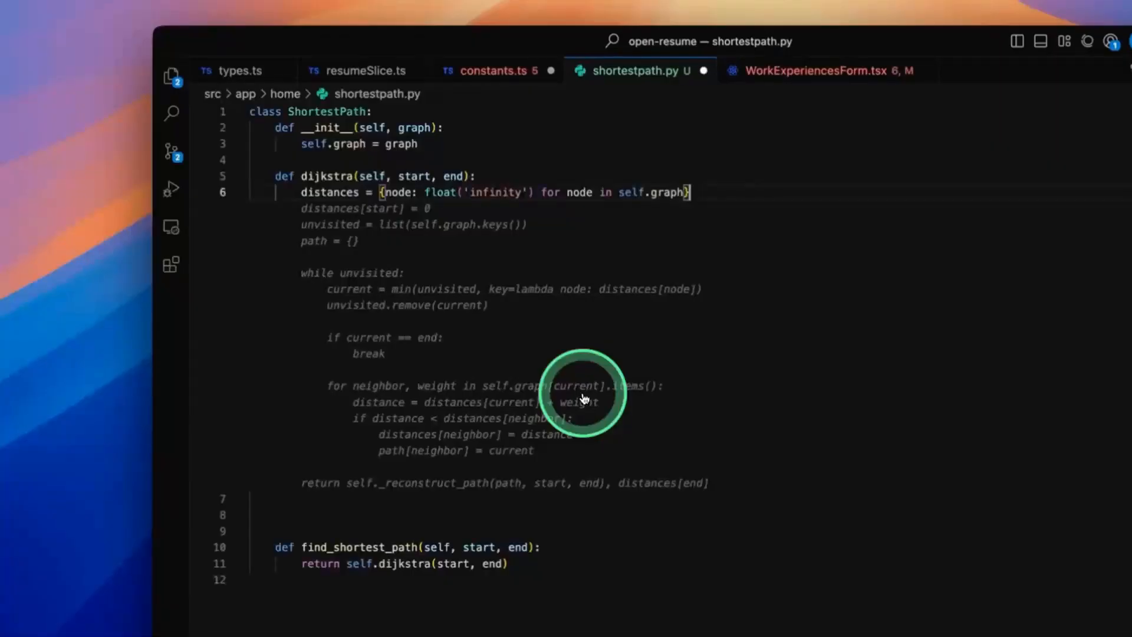
pyautogui.click(711, 70)
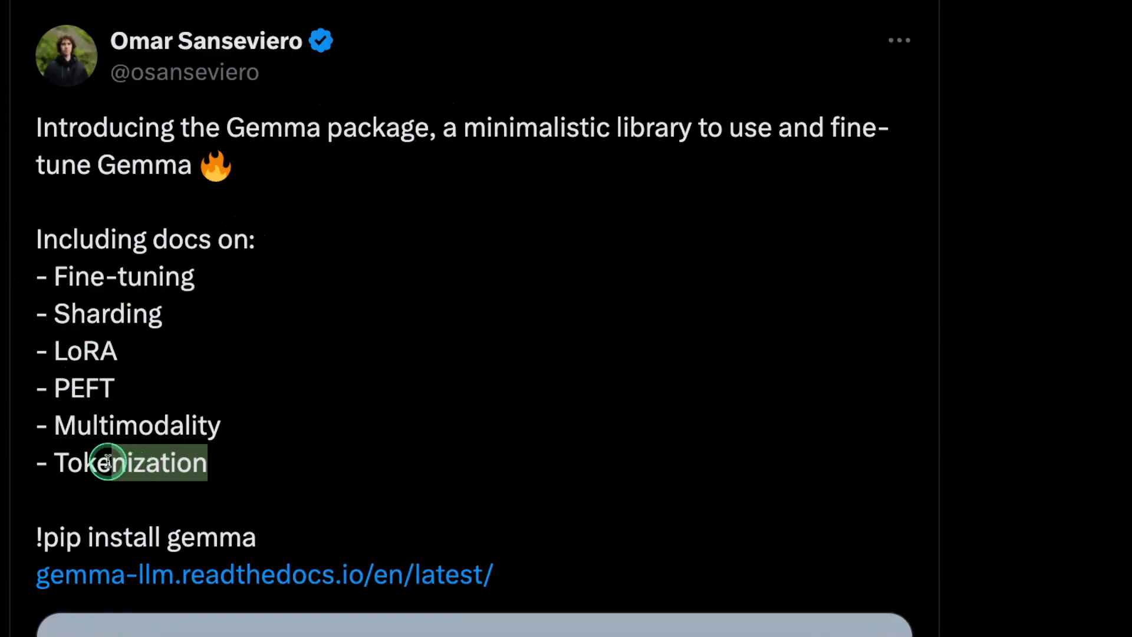
# Reveal the Gemma package post's pip install line, docs link and gm.text.ChatSampler code sample.
pyautogui.scroll(-3)
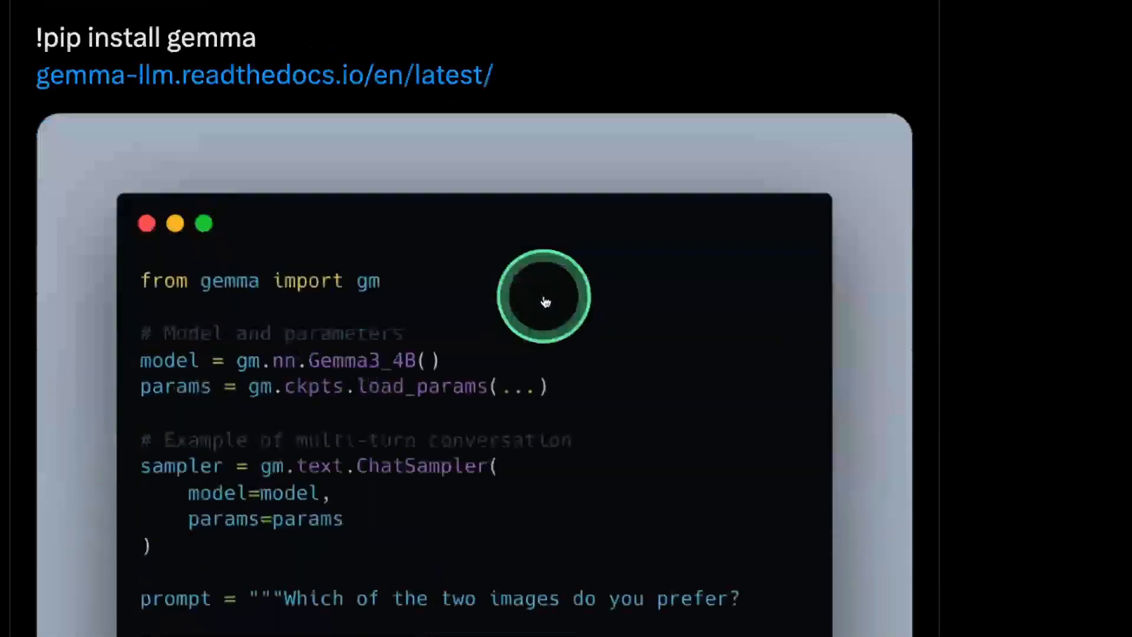